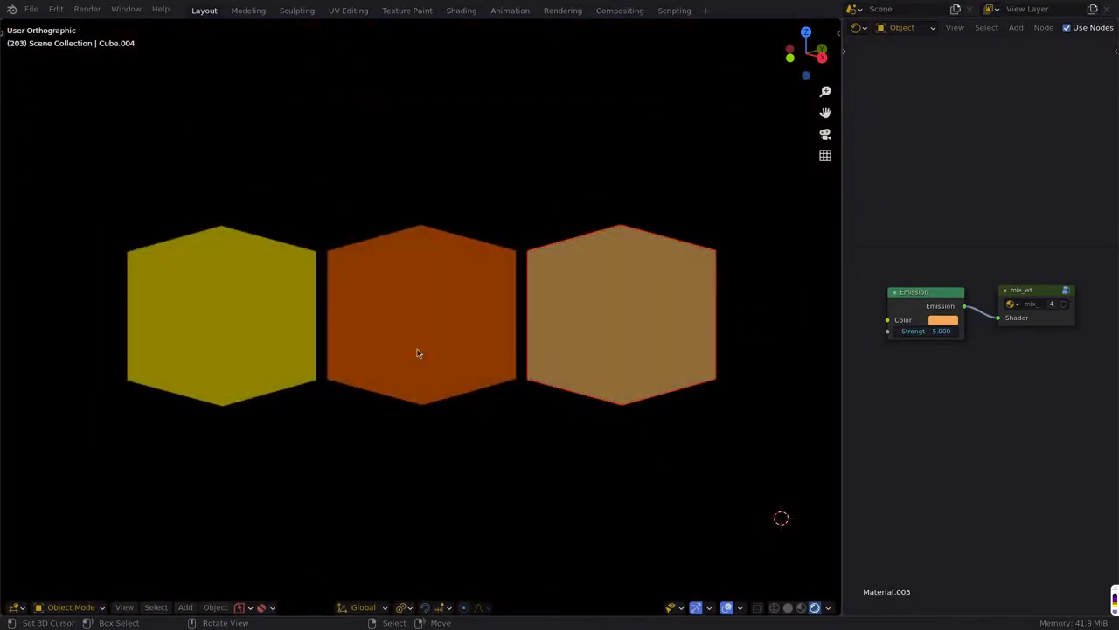
mouse_move(391, 323)
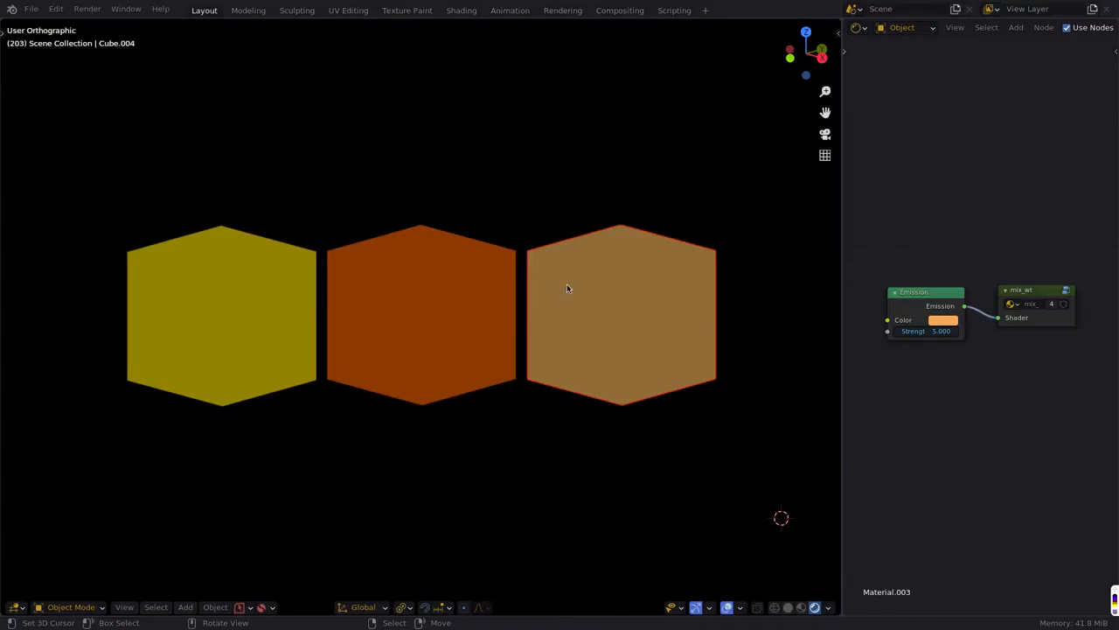
mouse_move(626, 287)
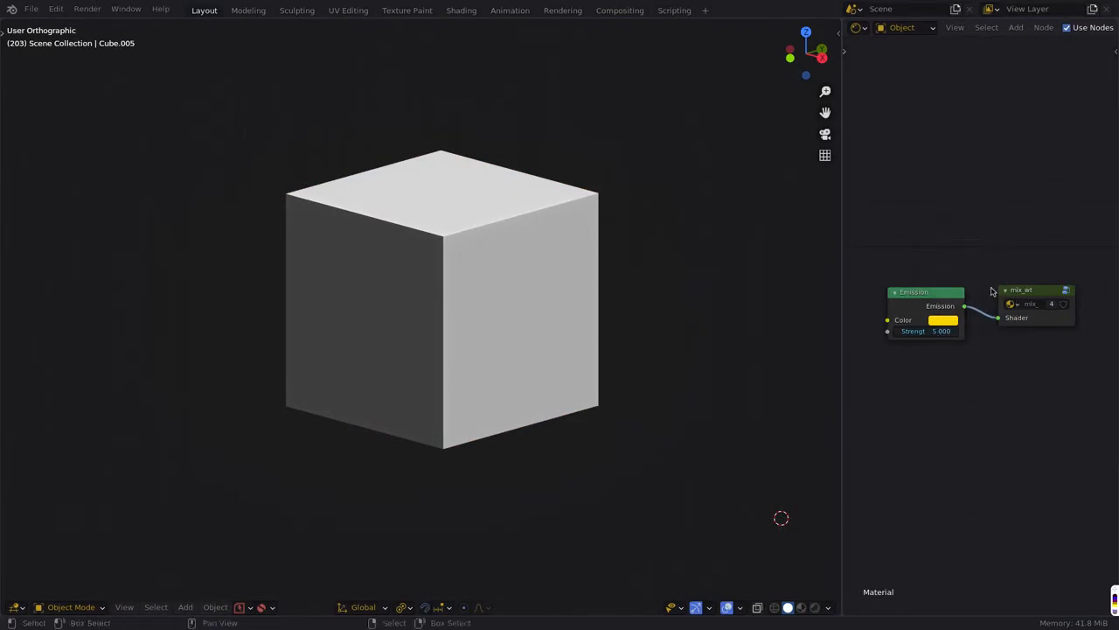
mouse_move(881, 205)
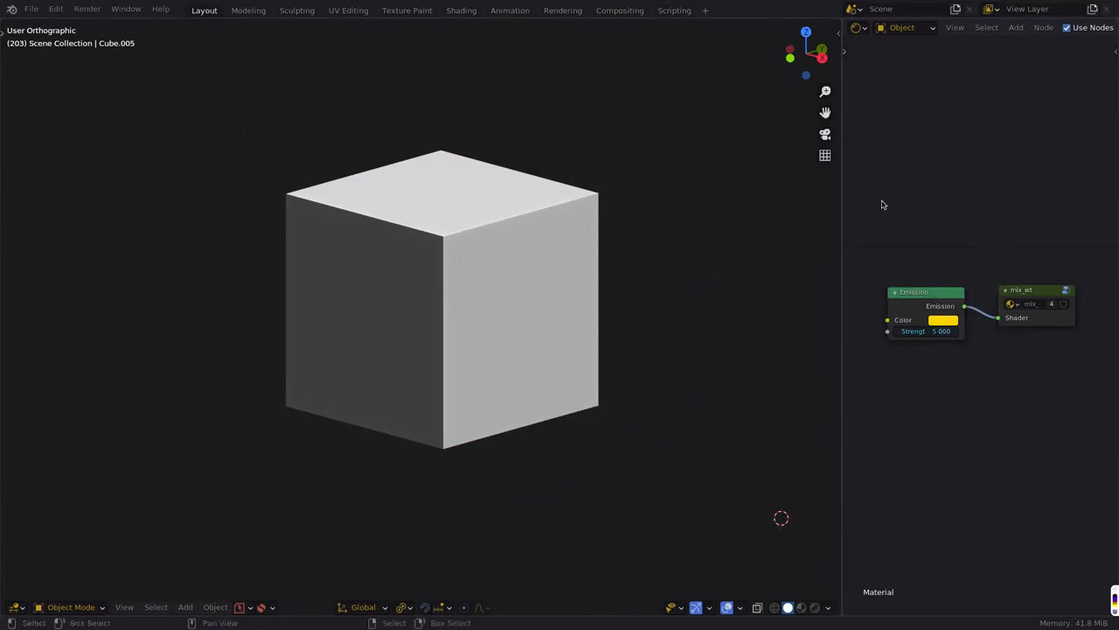
mouse_move(463, 280)
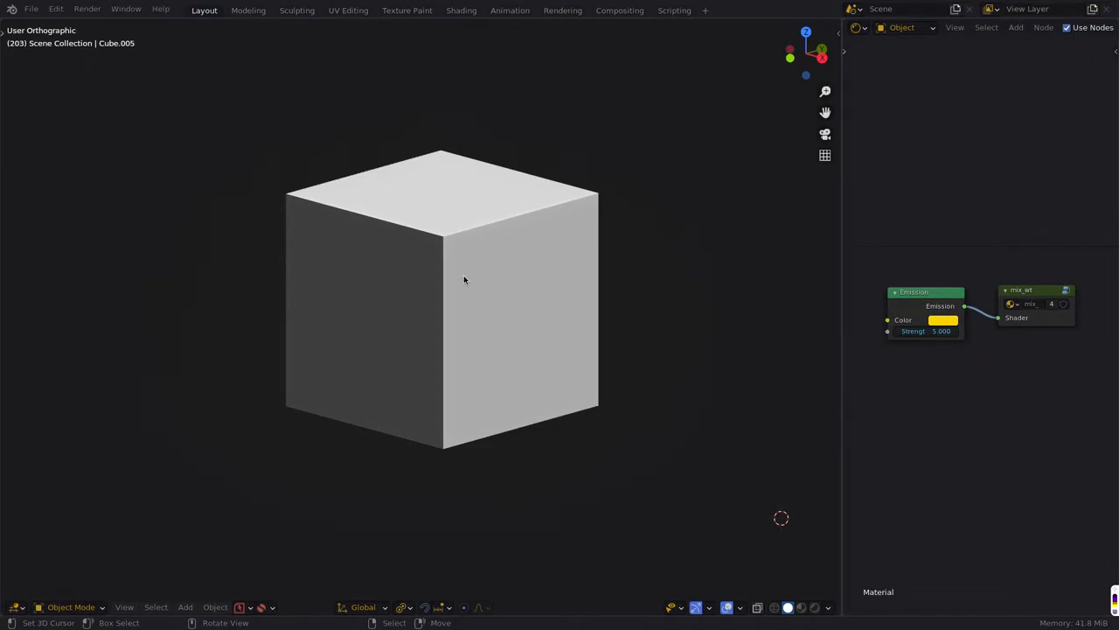
mouse_move(741, 140)
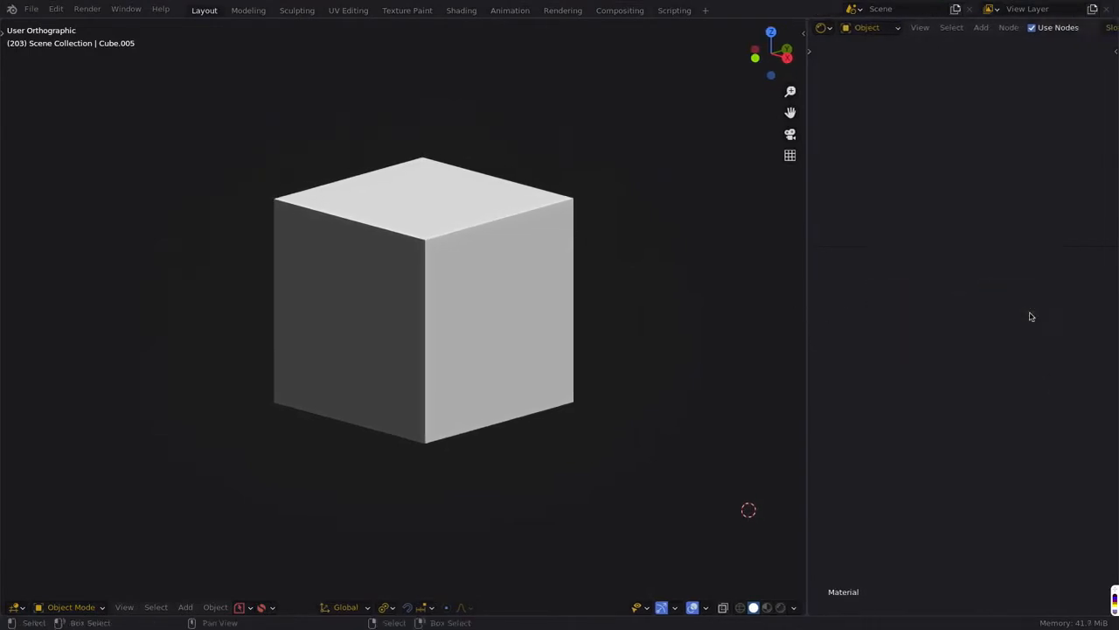
mouse_move(924, 204)
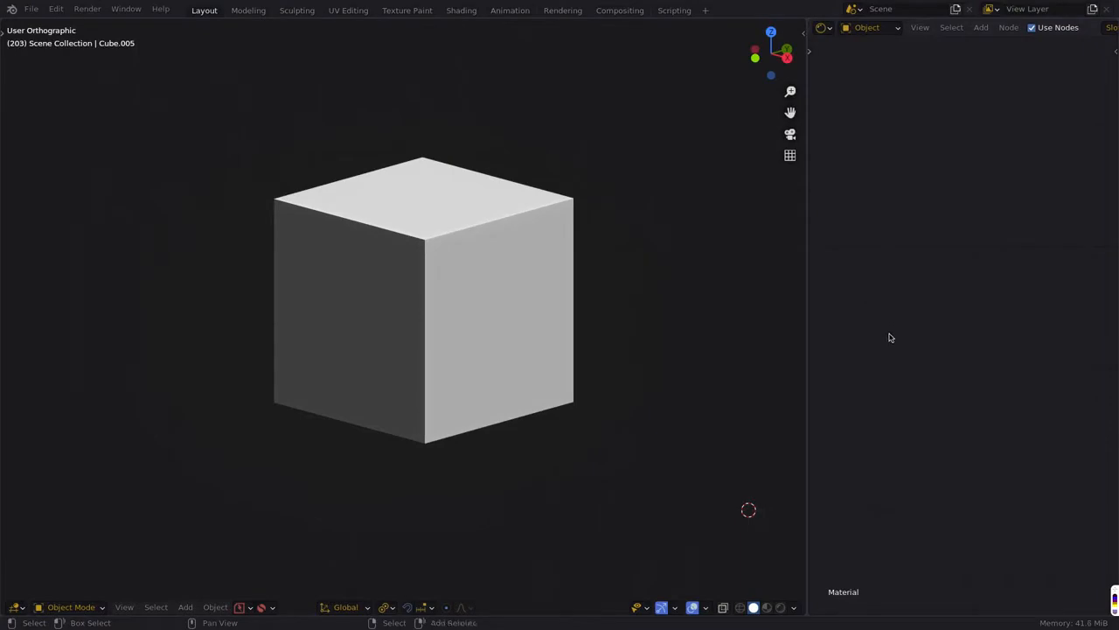
Add an RGB colour node, wire it to the material Surface and switch the viewport to rendered shading.
text(ma)
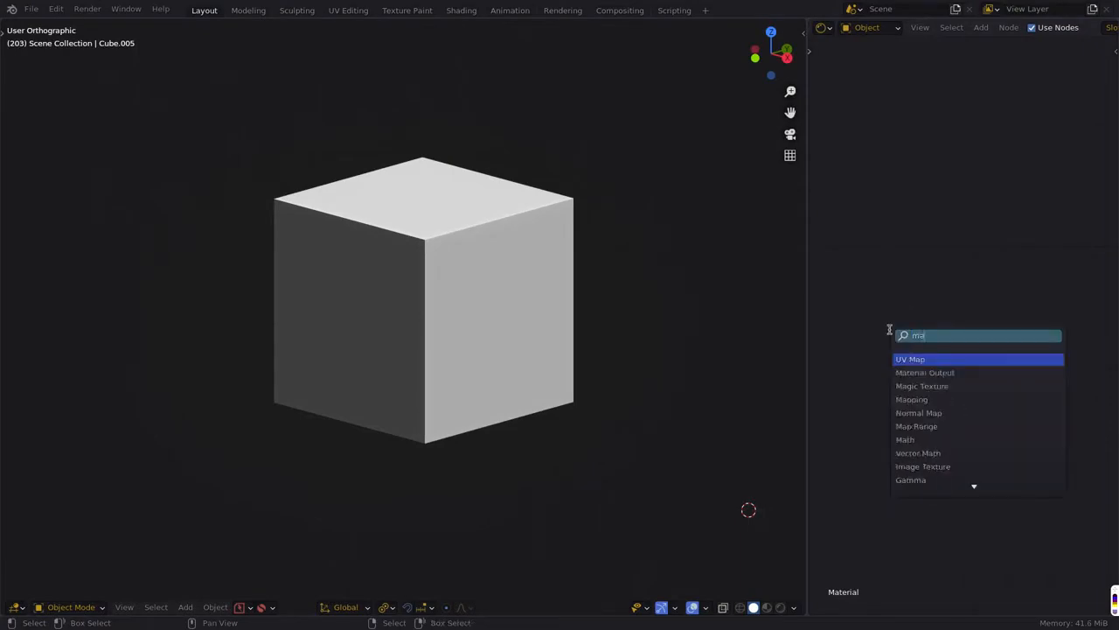
click(923, 371)
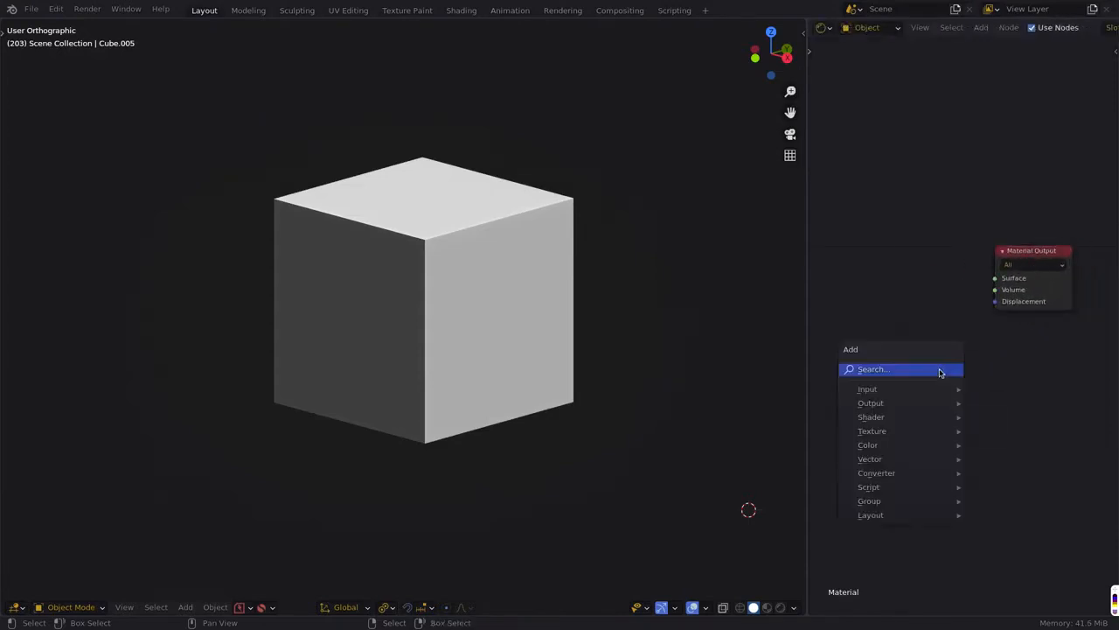
text(rgb)
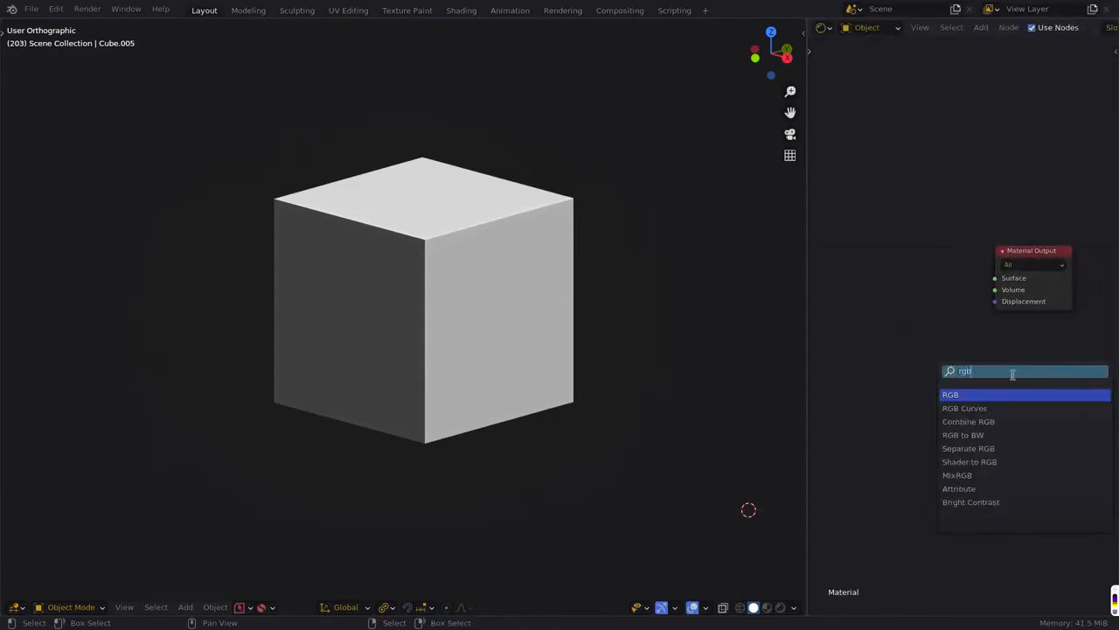
click(951, 395)
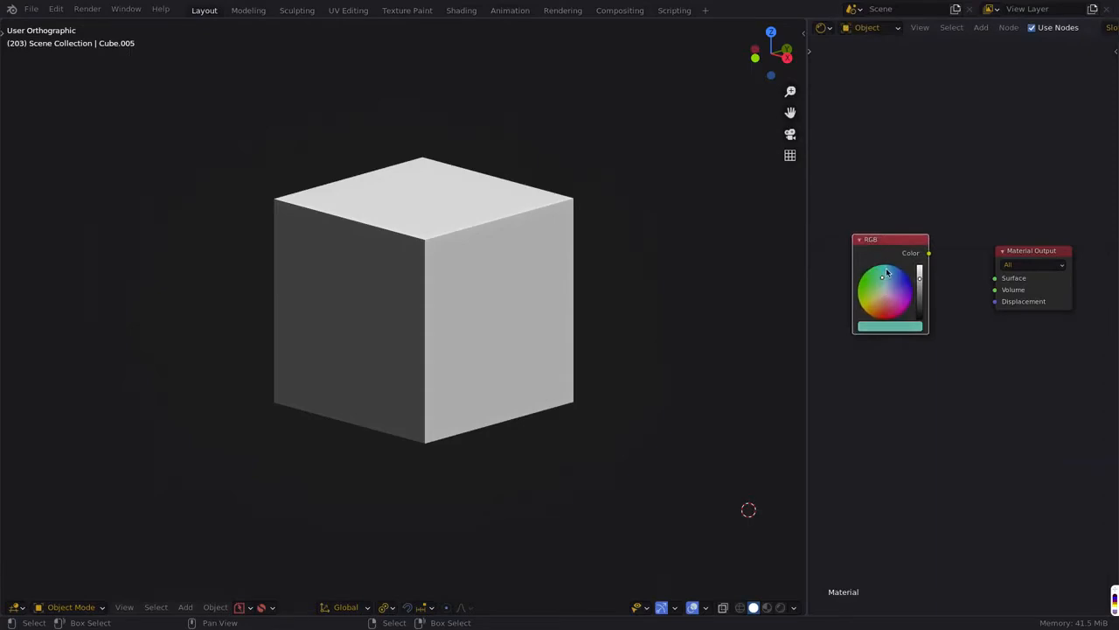
drag(928, 252, 993, 278)
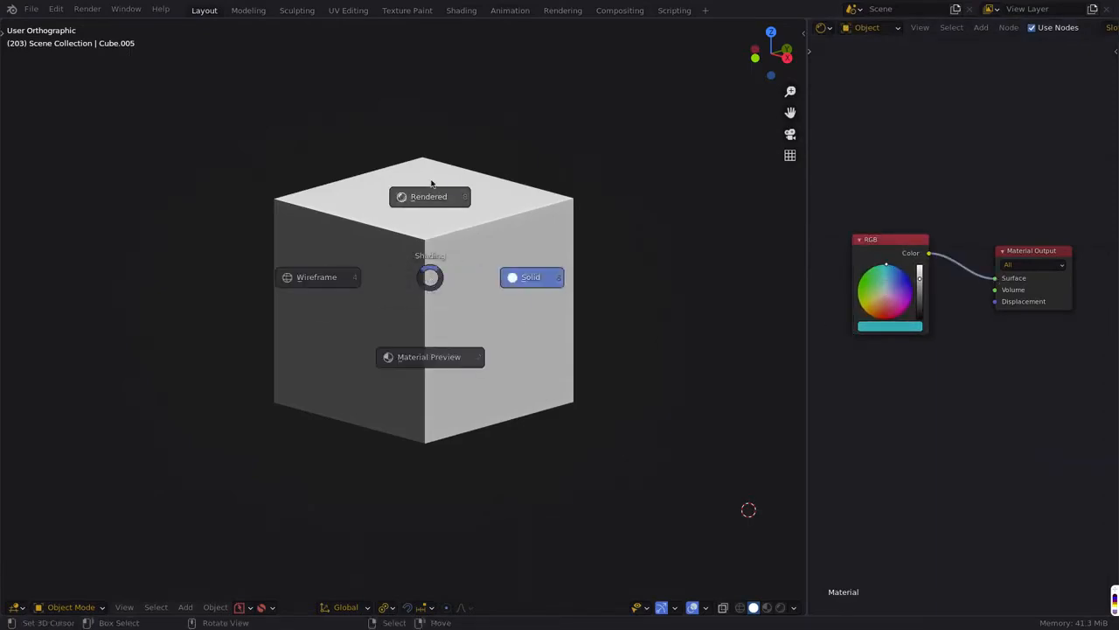
click(429, 196)
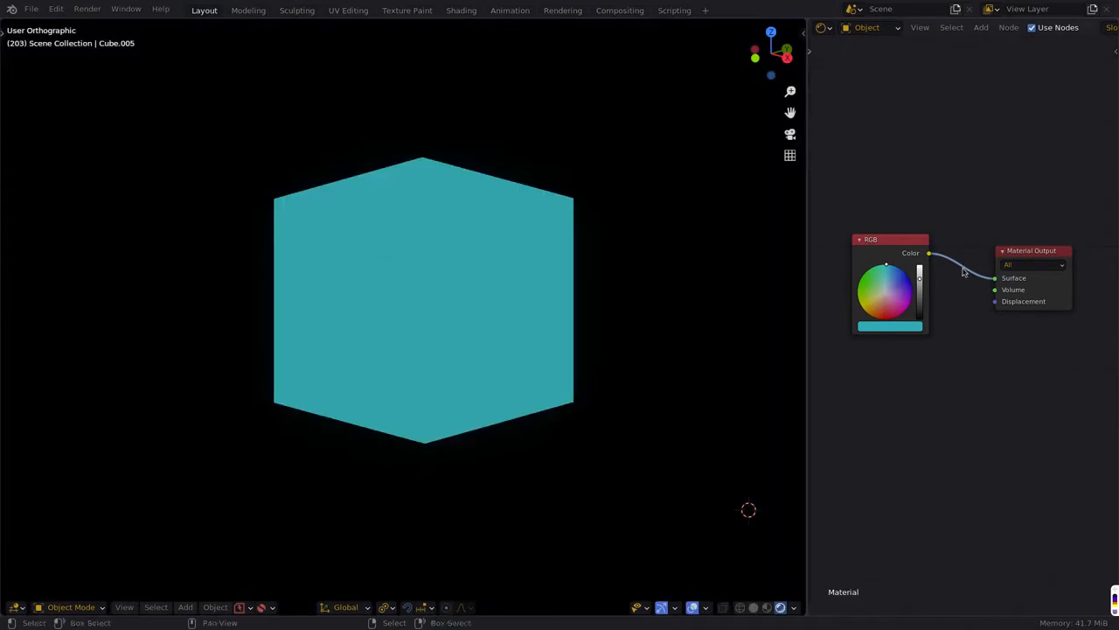
mouse_move(888, 245)
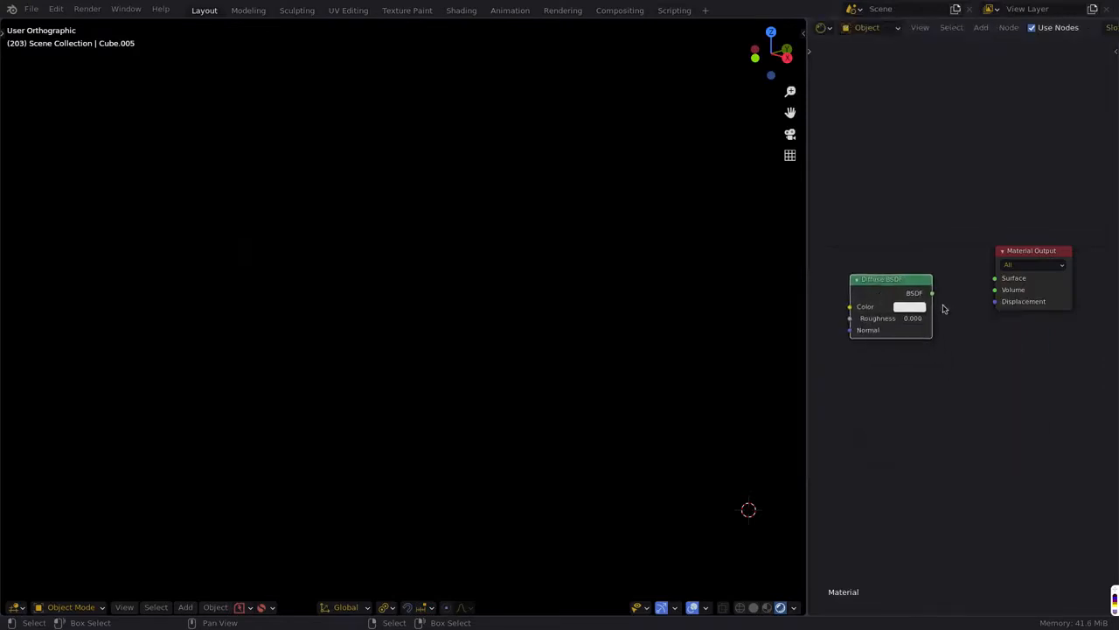
Wire the Diffuse BSDF into Surface and add a point light to the scene.
drag(931, 292, 994, 278)
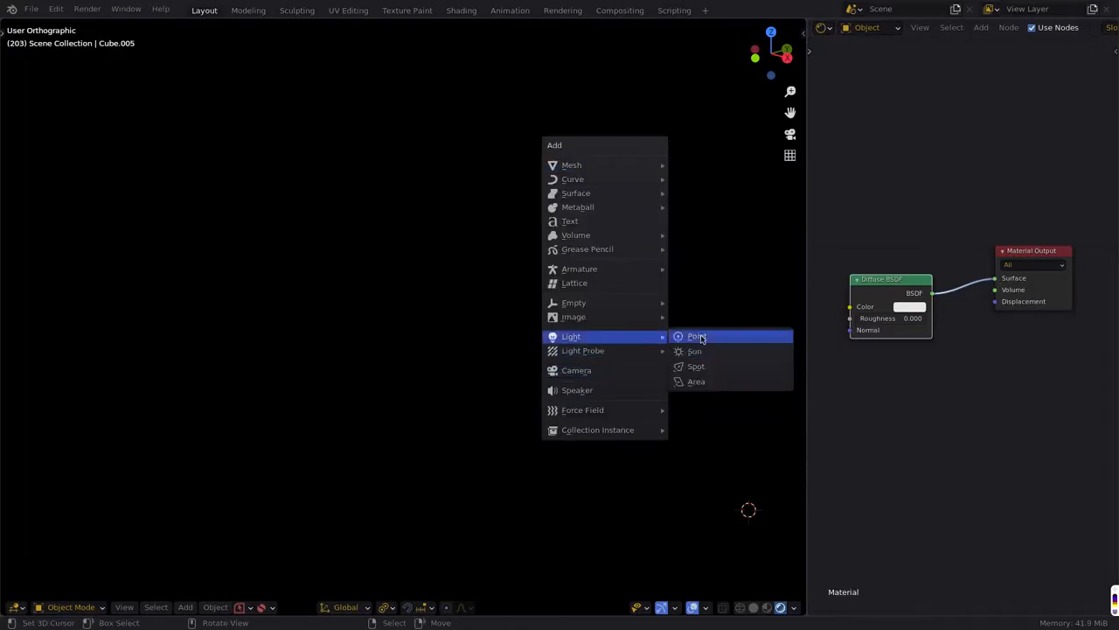
click(694, 350)
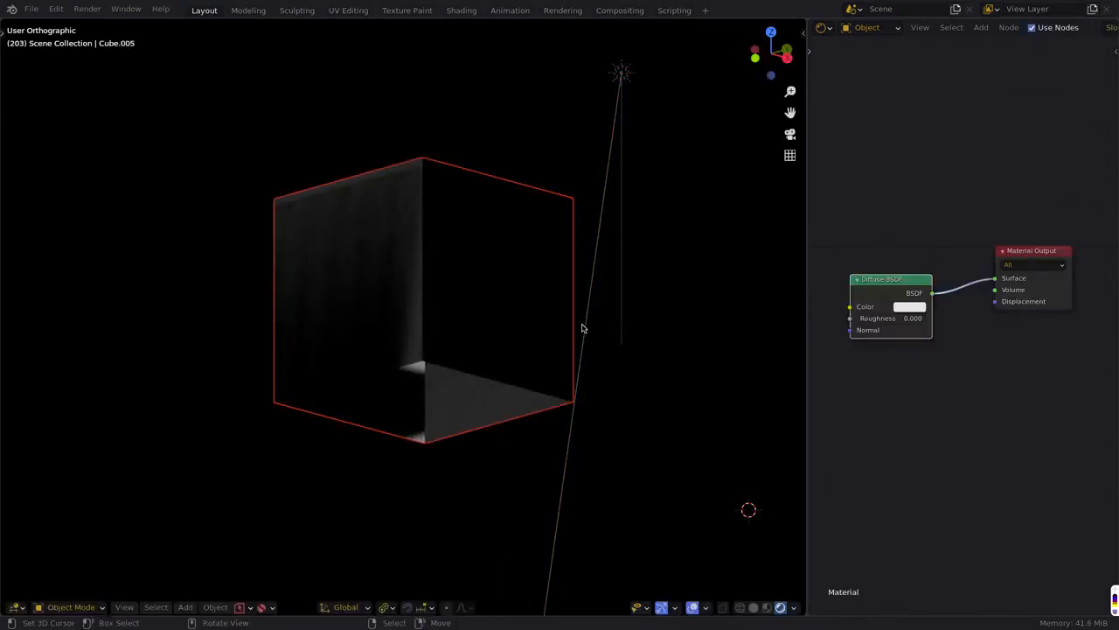
mouse_move(500, 255)
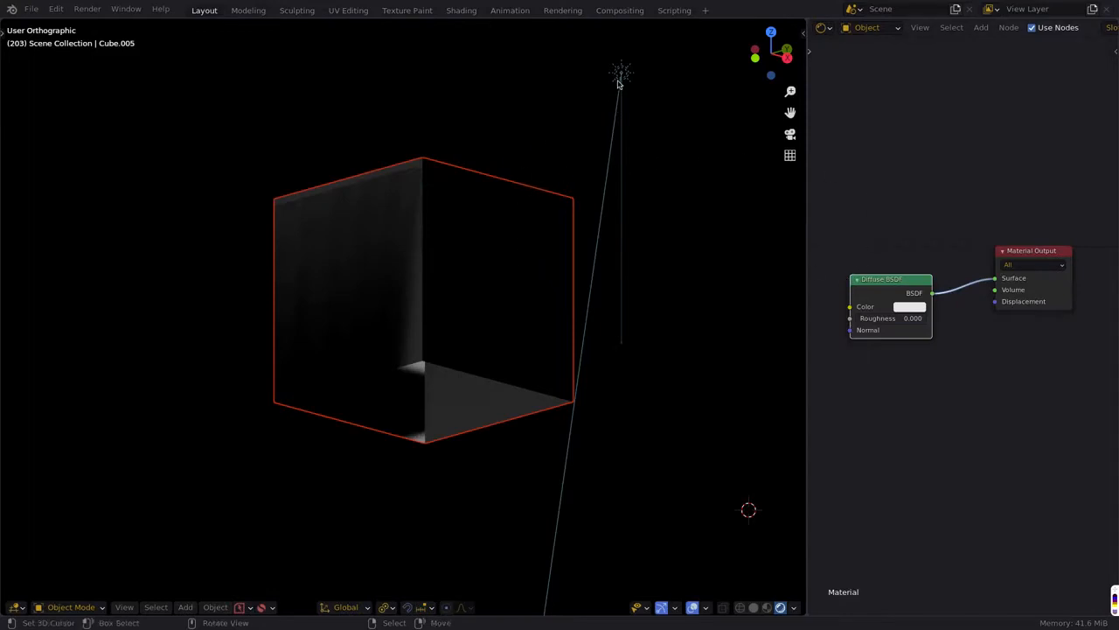
mouse_move(545, 139)
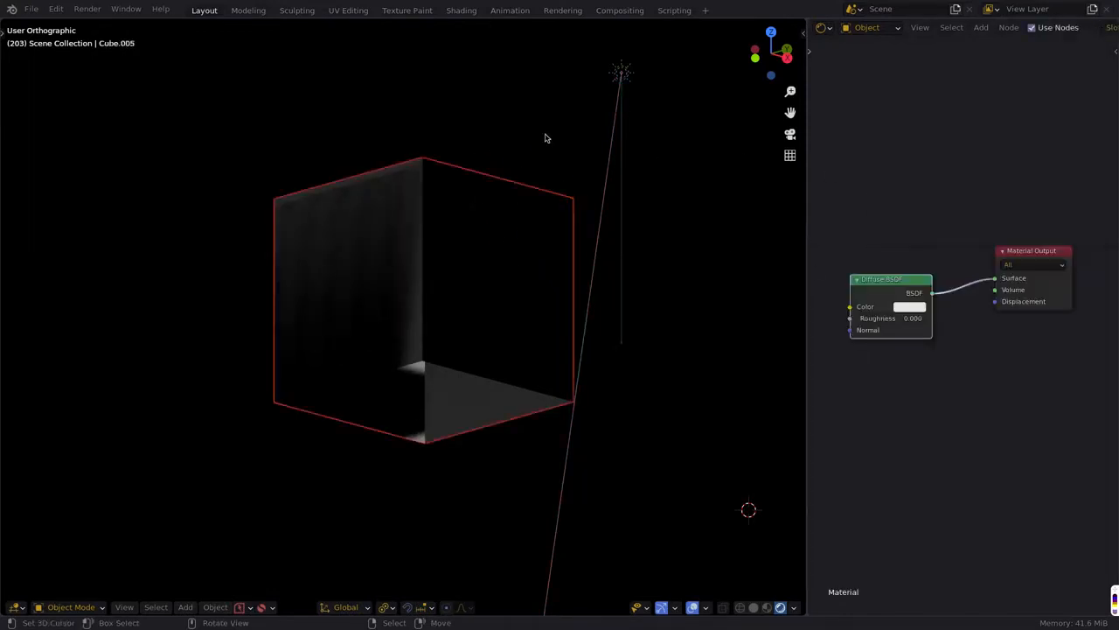
mouse_move(696, 283)
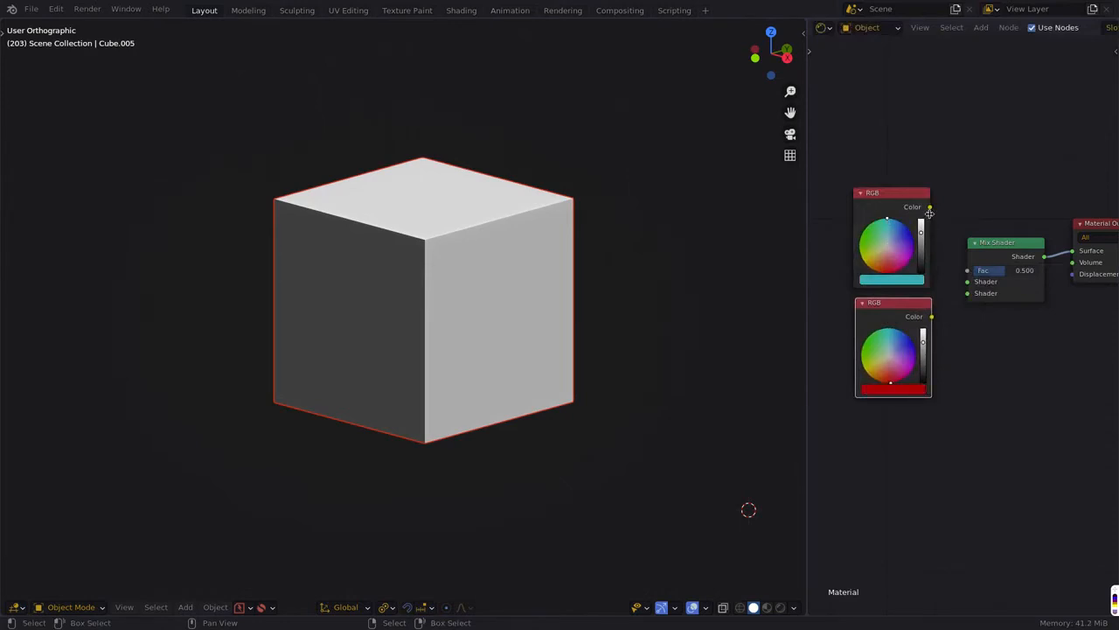
Wire two RGB nodes through a mix node, set them teal and green, and bring Fac to about 0.5.
drag(930, 206, 978, 290)
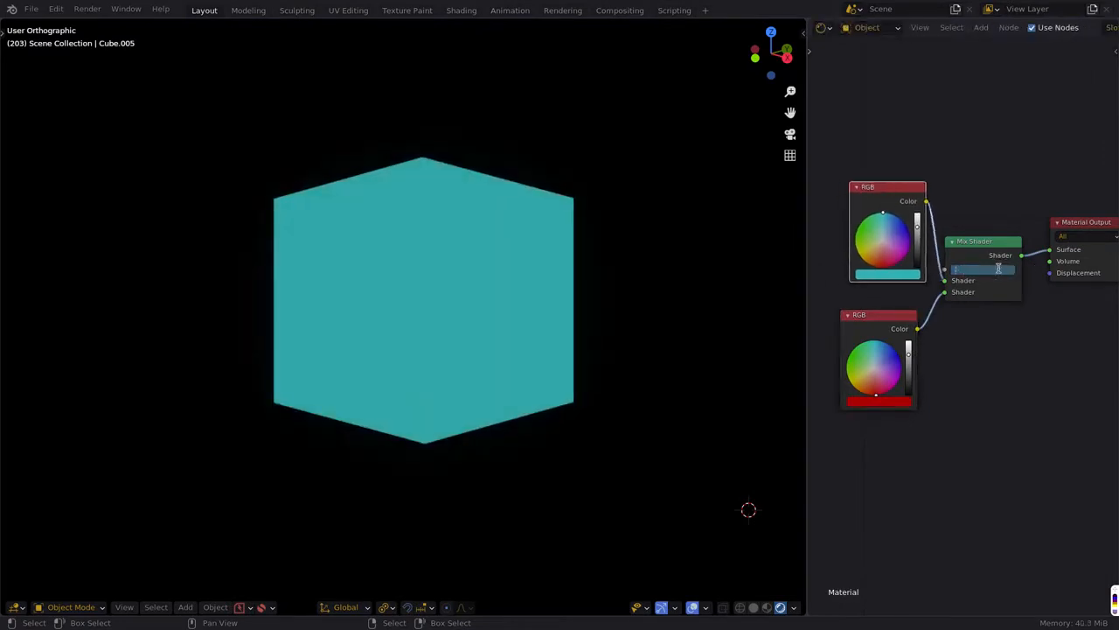
click(983, 269)
text(0.500)
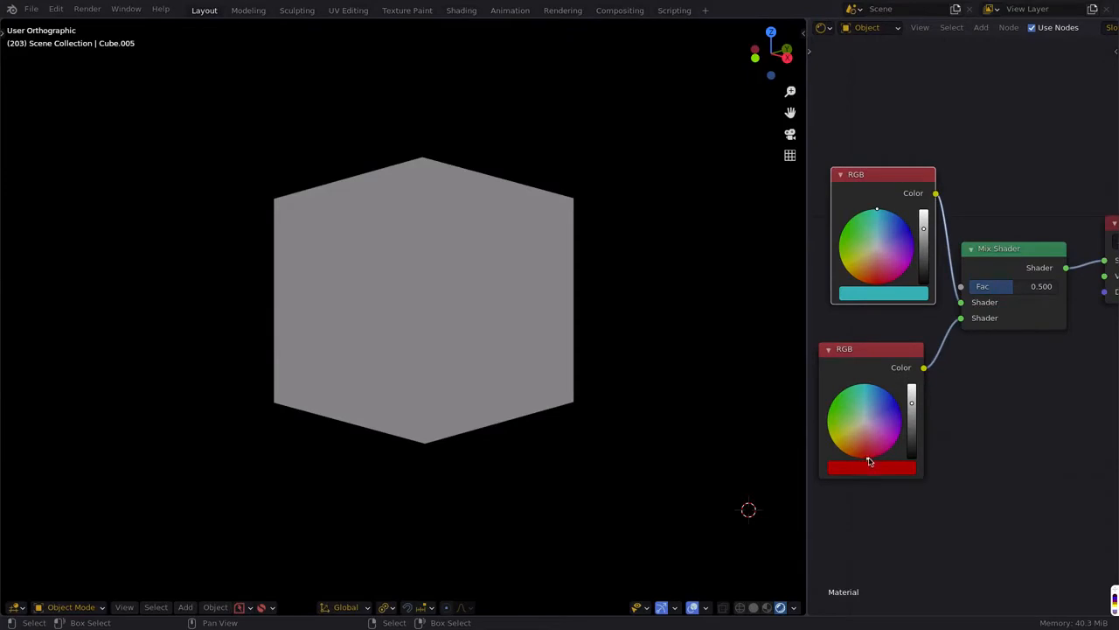
mouse_move(864, 454)
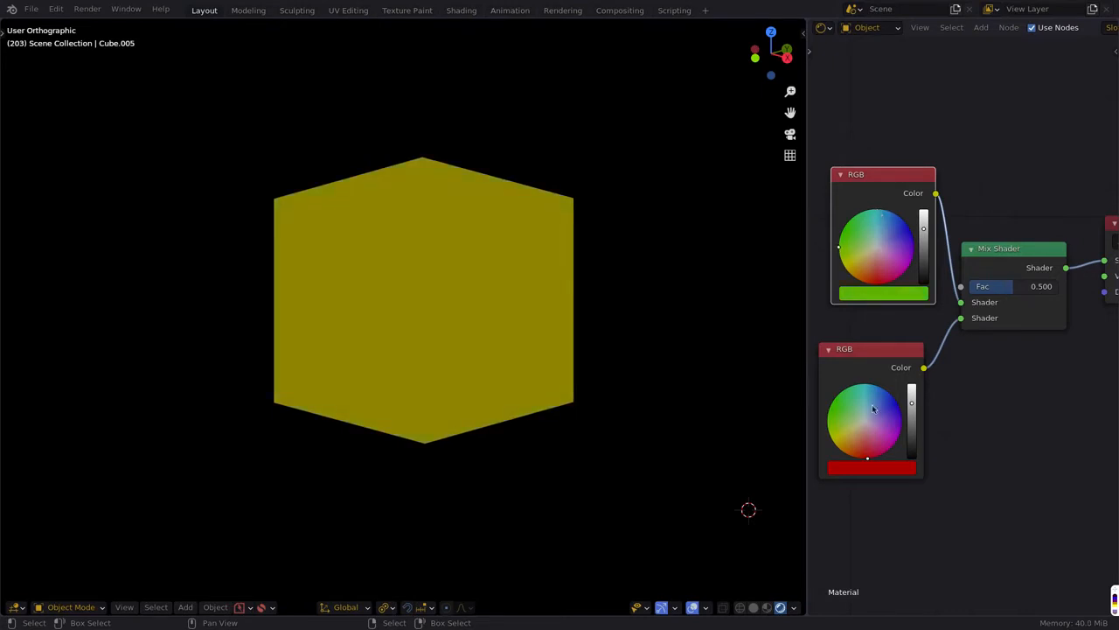
click(901, 416)
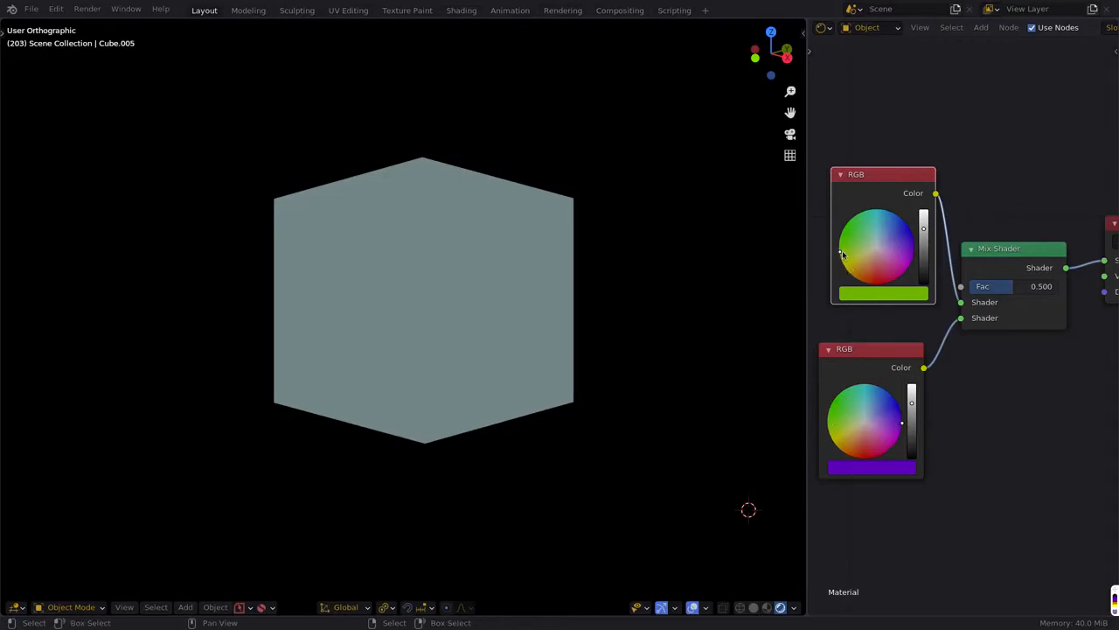
click(867, 381)
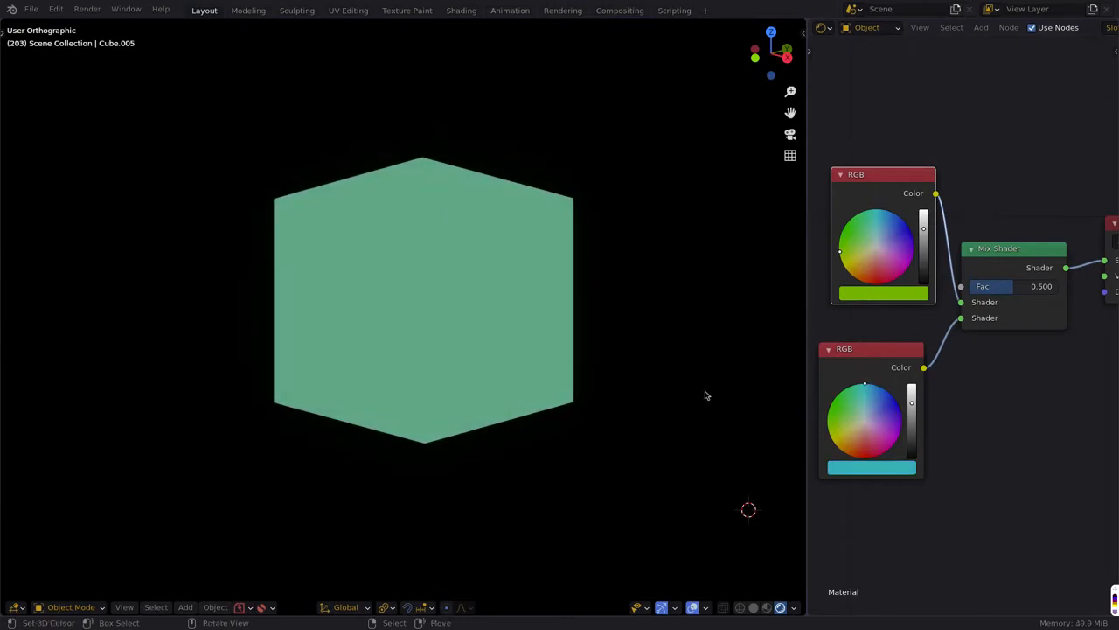
mouse_move(846, 407)
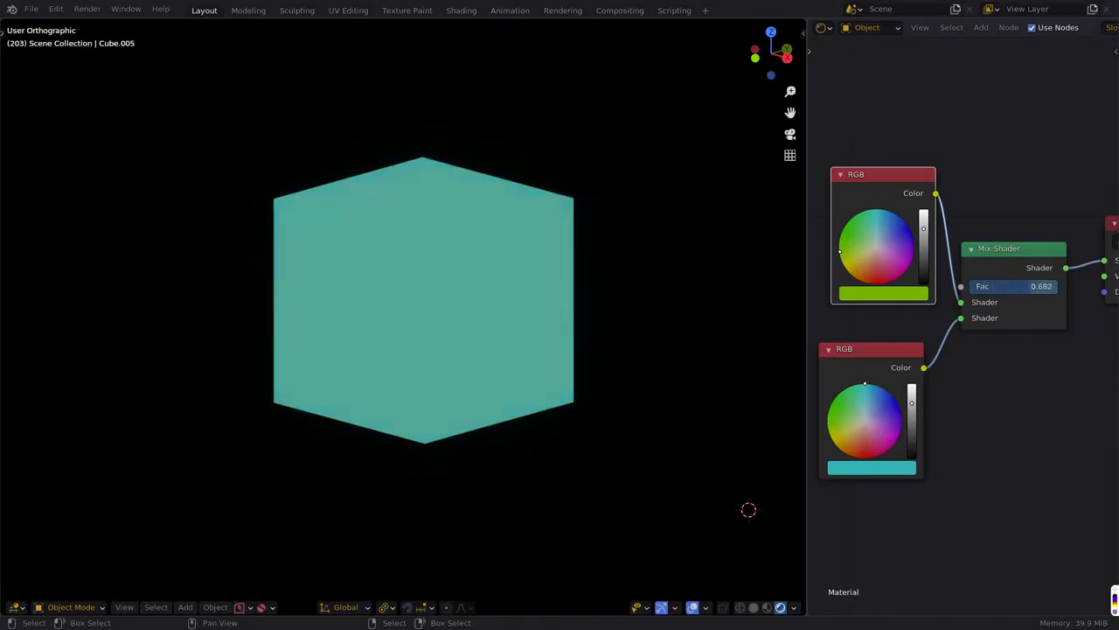
drag(1041, 286, 1018, 287)
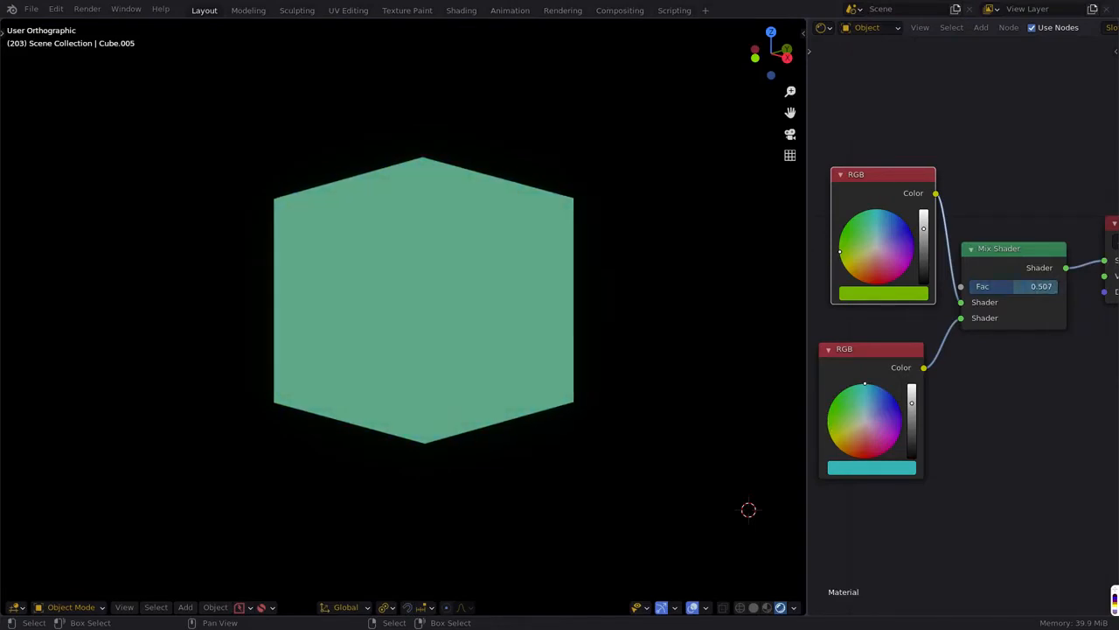
scroll(down, 3)
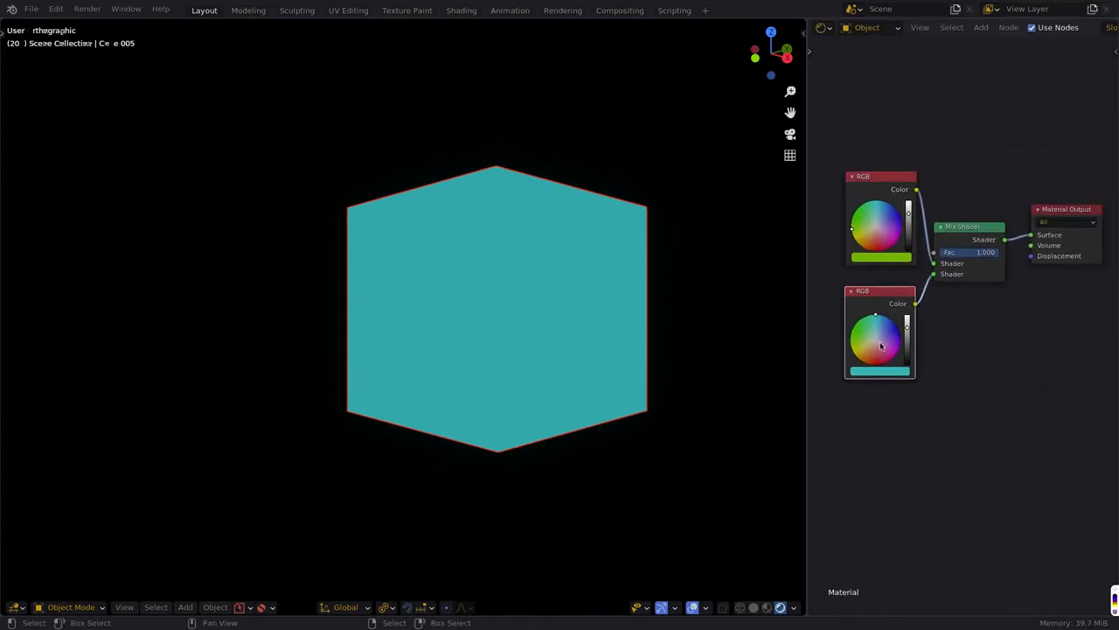
Reset the lower RGB node's numeric colour values to white.
click(877, 341)
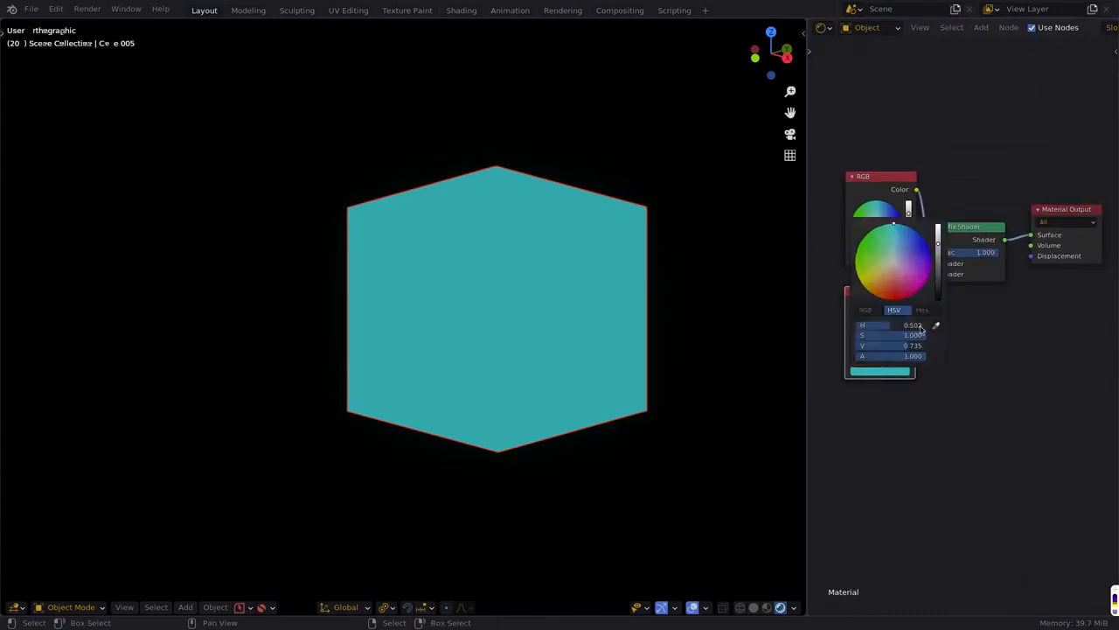
click(923, 309)
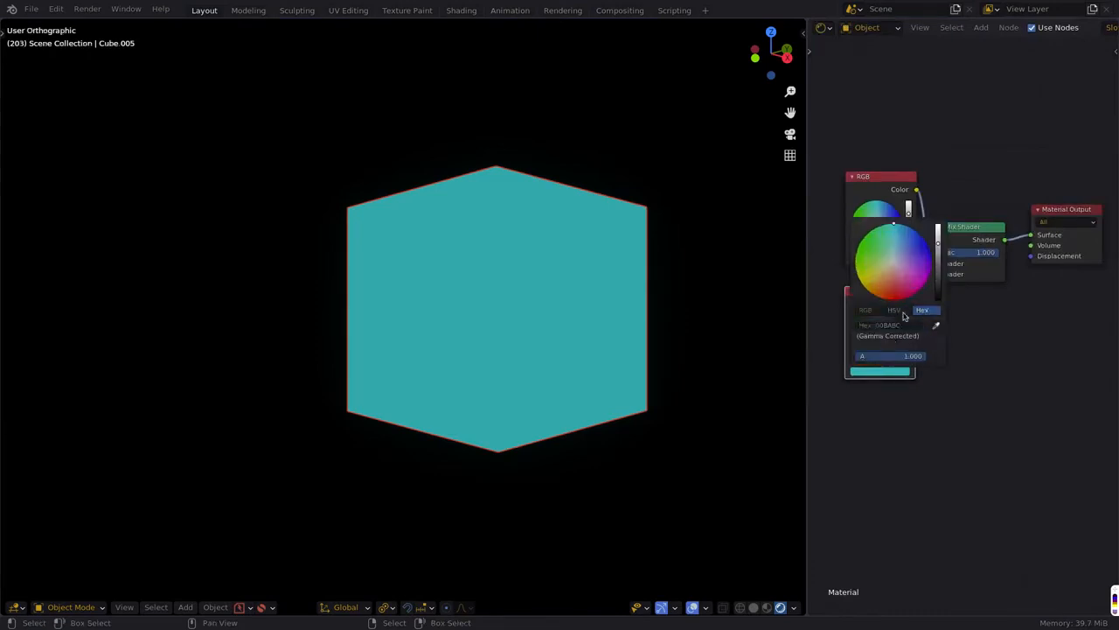
click(893, 309)
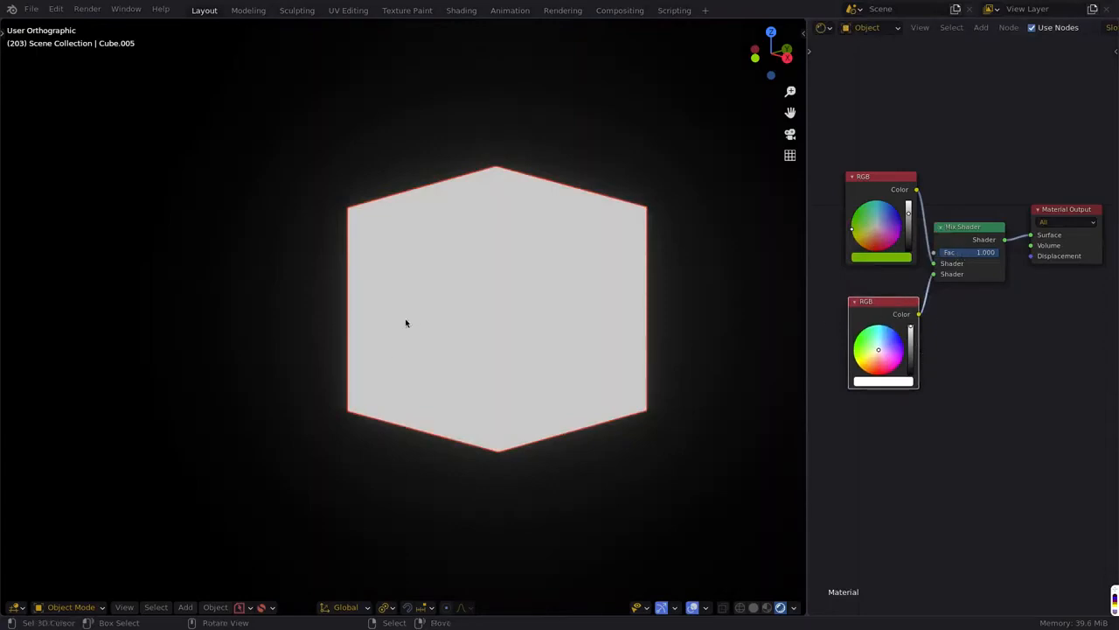
mouse_move(525, 311)
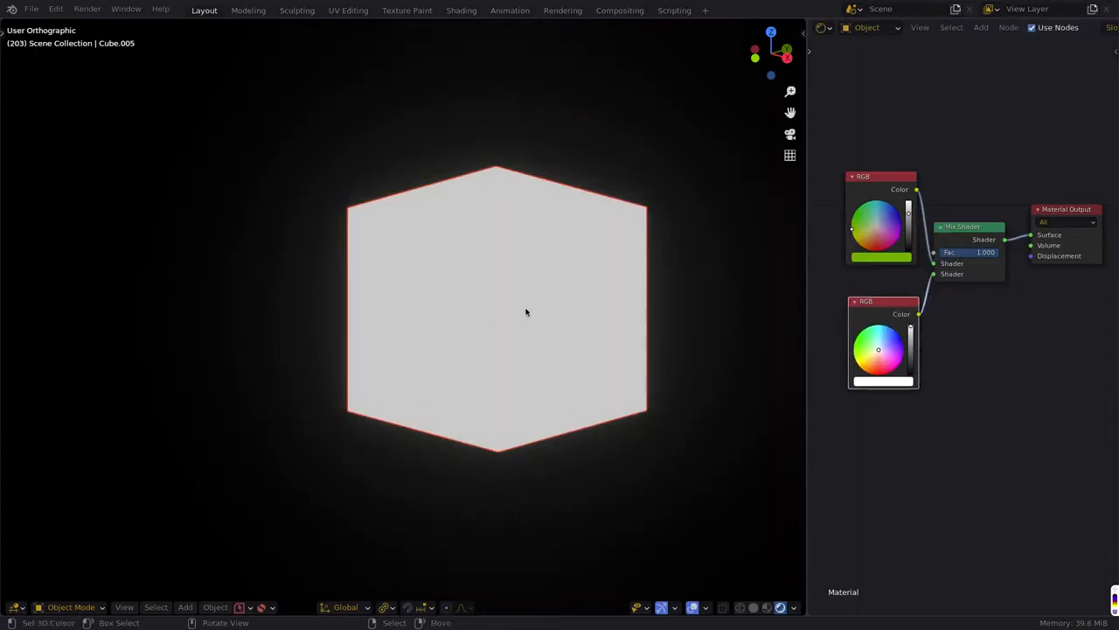
mouse_move(498, 333)
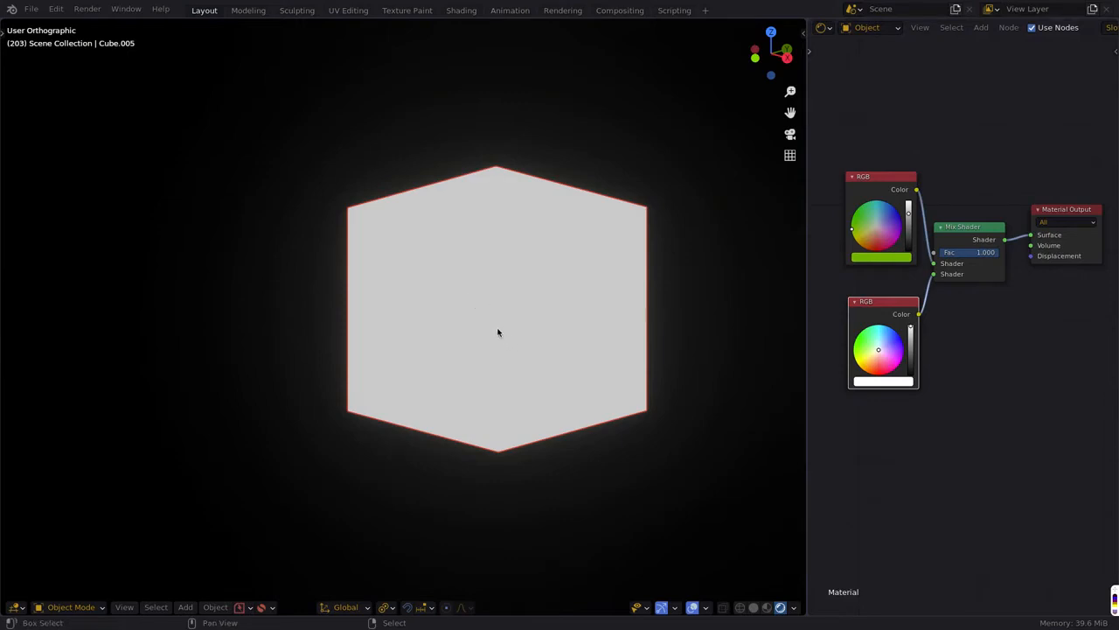
mouse_move(313, 279)
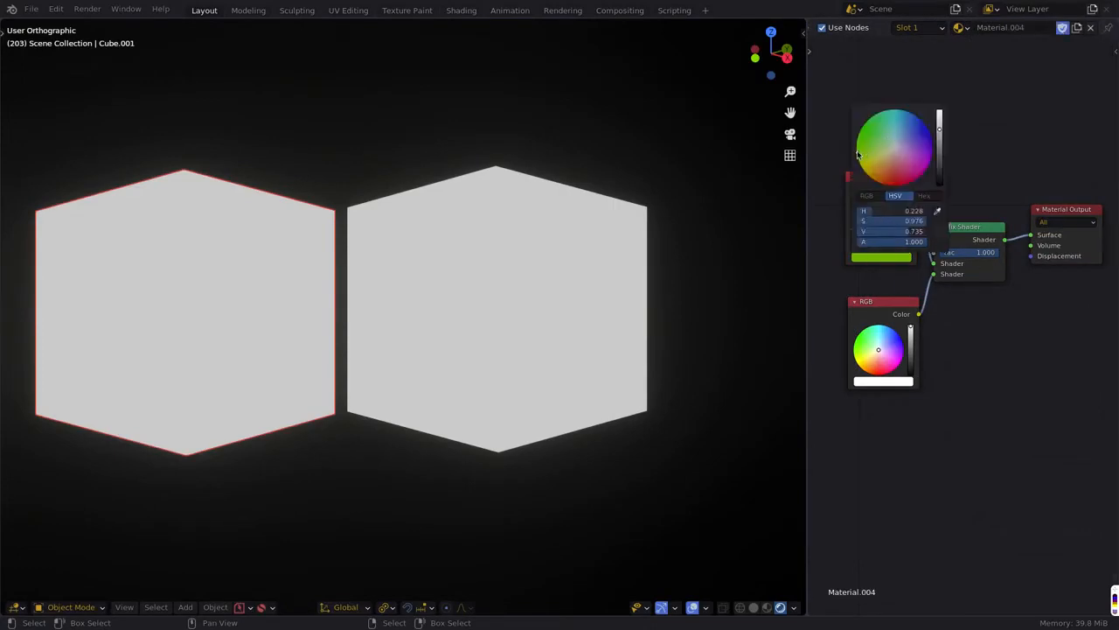
Shift the first RGB colour input toward teal for the left cube.
drag(857, 154, 888, 108)
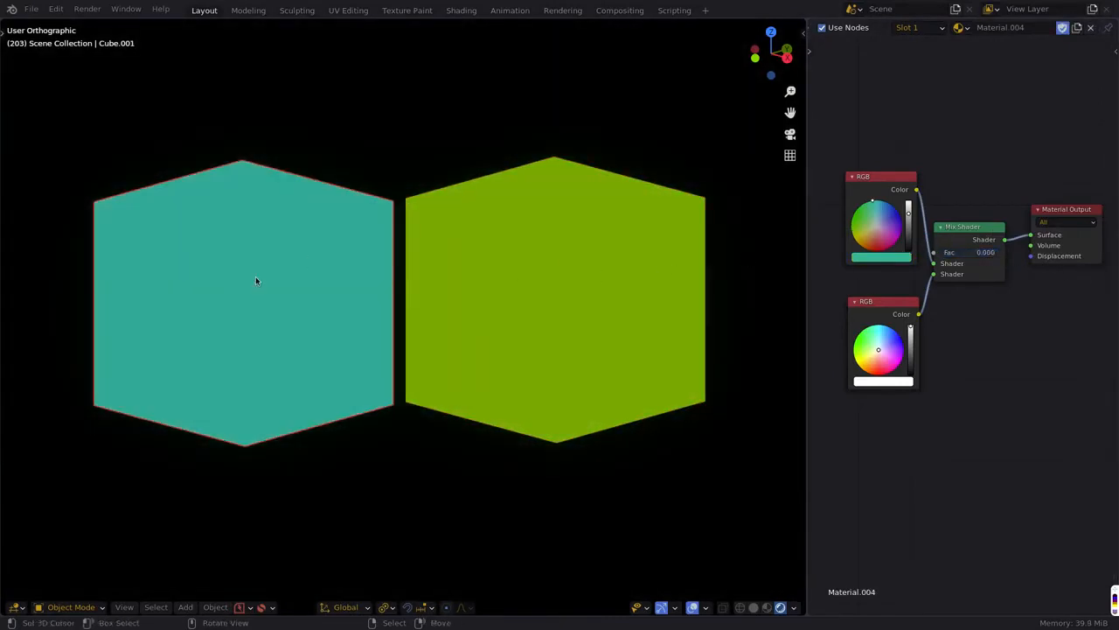
mouse_move(150, 266)
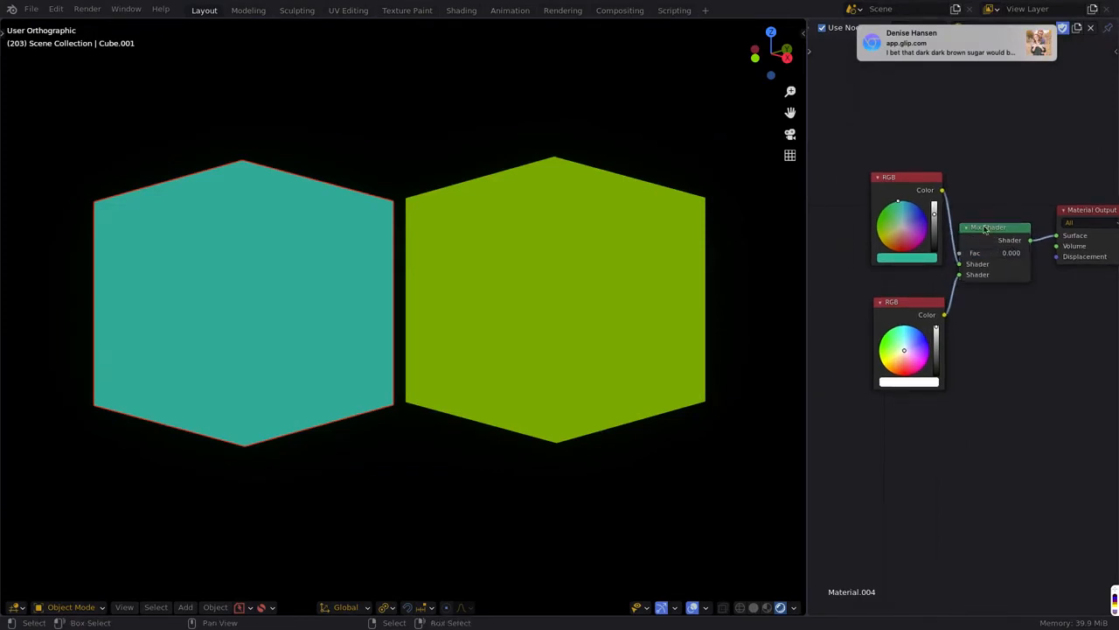
Add a Value node into the mix Fac socket and raise it toward 1.
text(v)
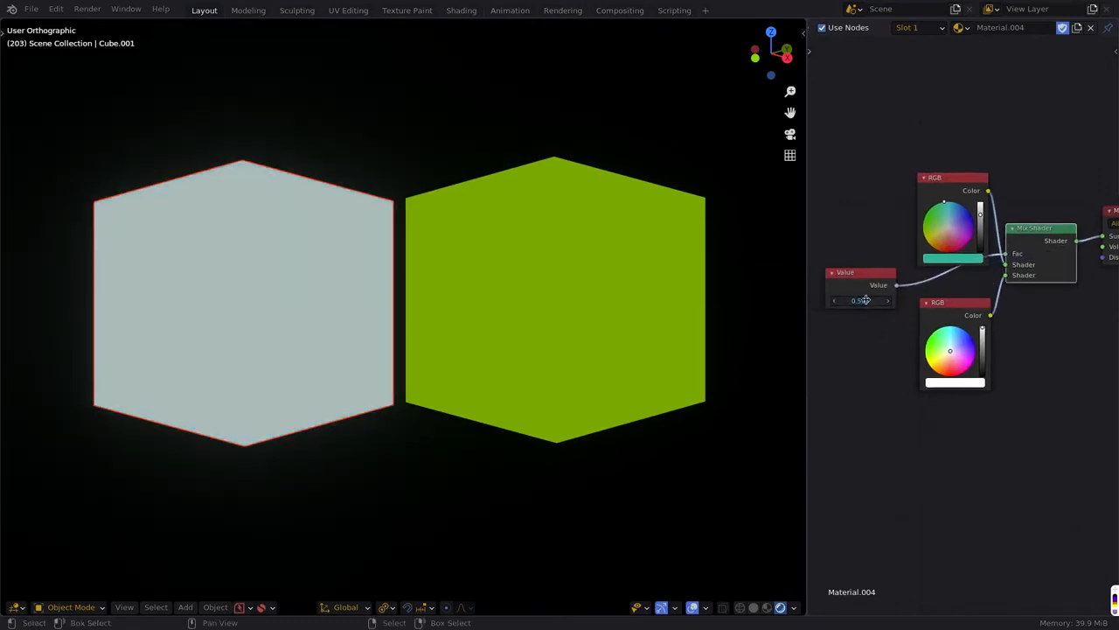
drag(860, 301, 839, 301)
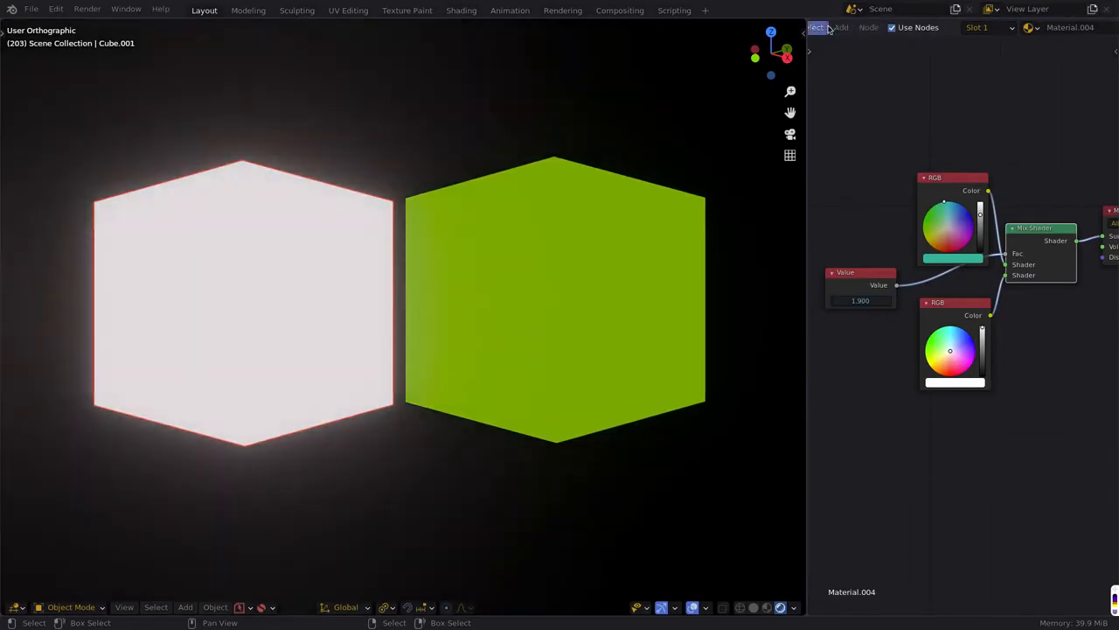
Turn off Bloom in the Eevee render properties.
click(818, 74)
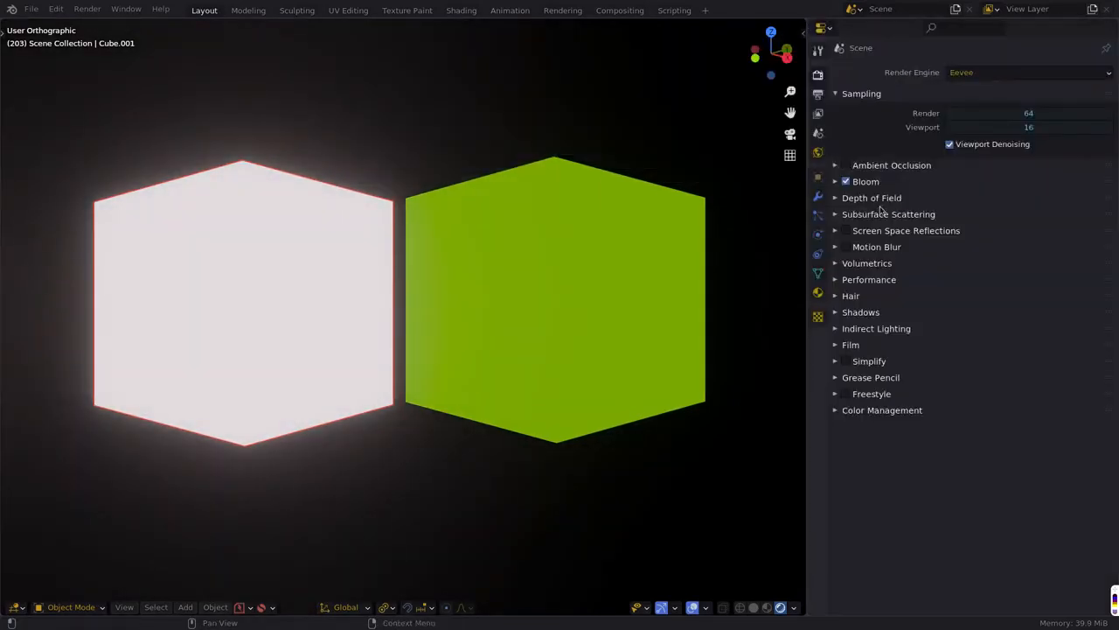
click(846, 180)
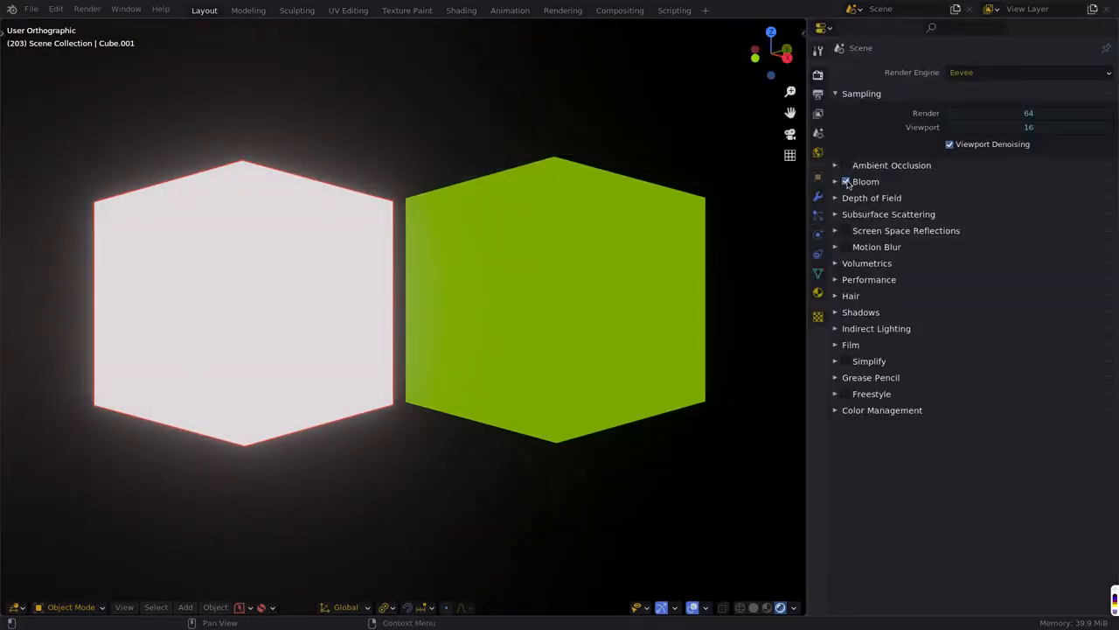
click(822, 28)
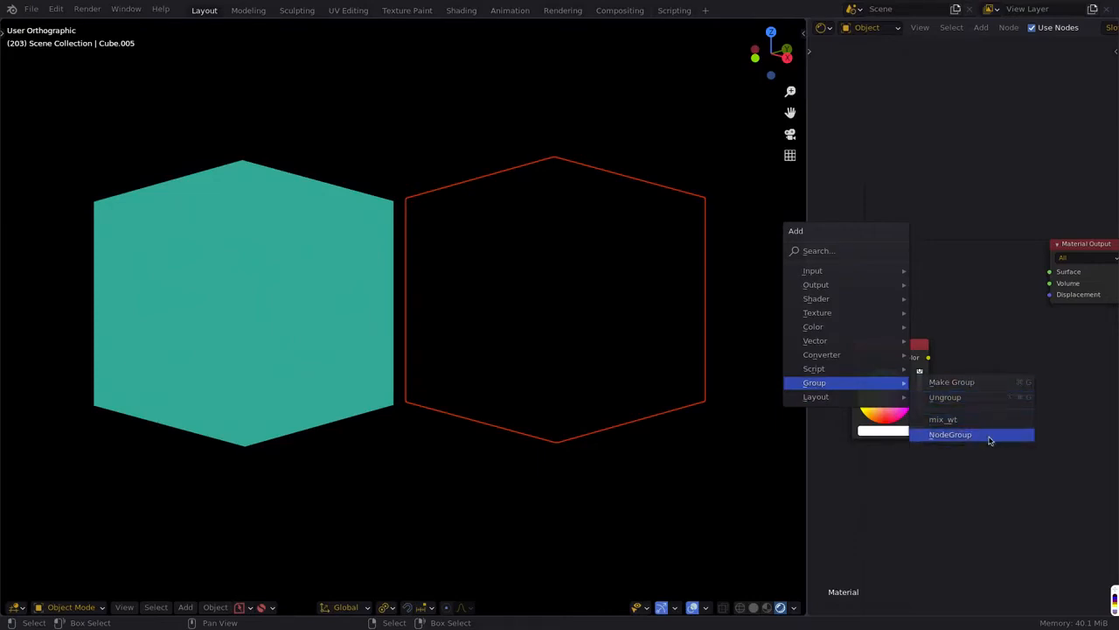
Insert the shared NodeGroup into the right cube's material and choose its first colour.
click(951, 434)
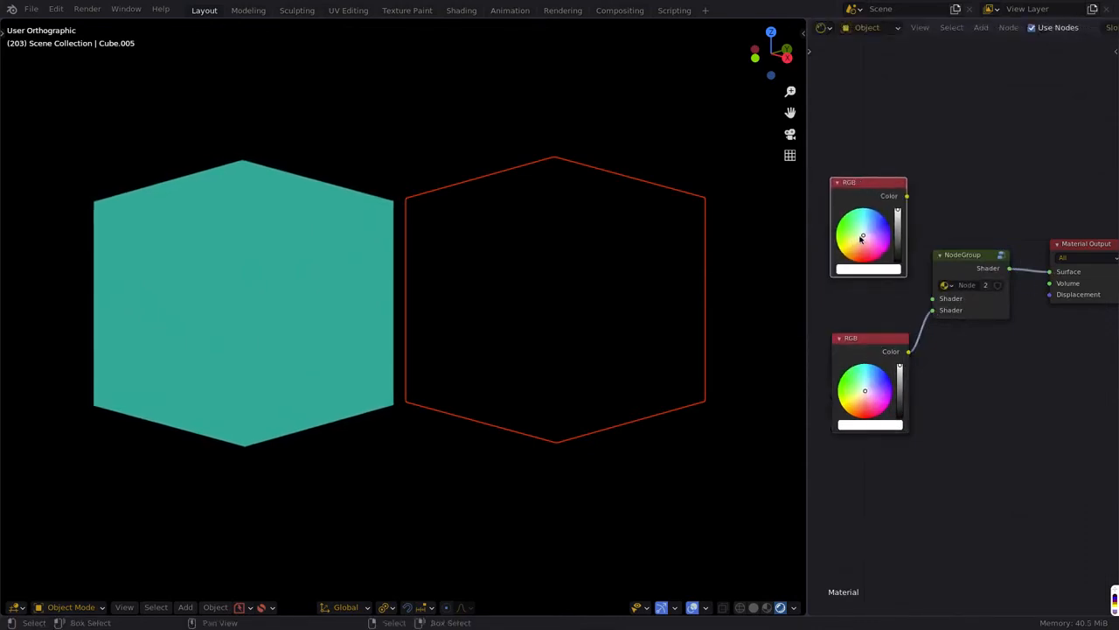
click(860, 224)
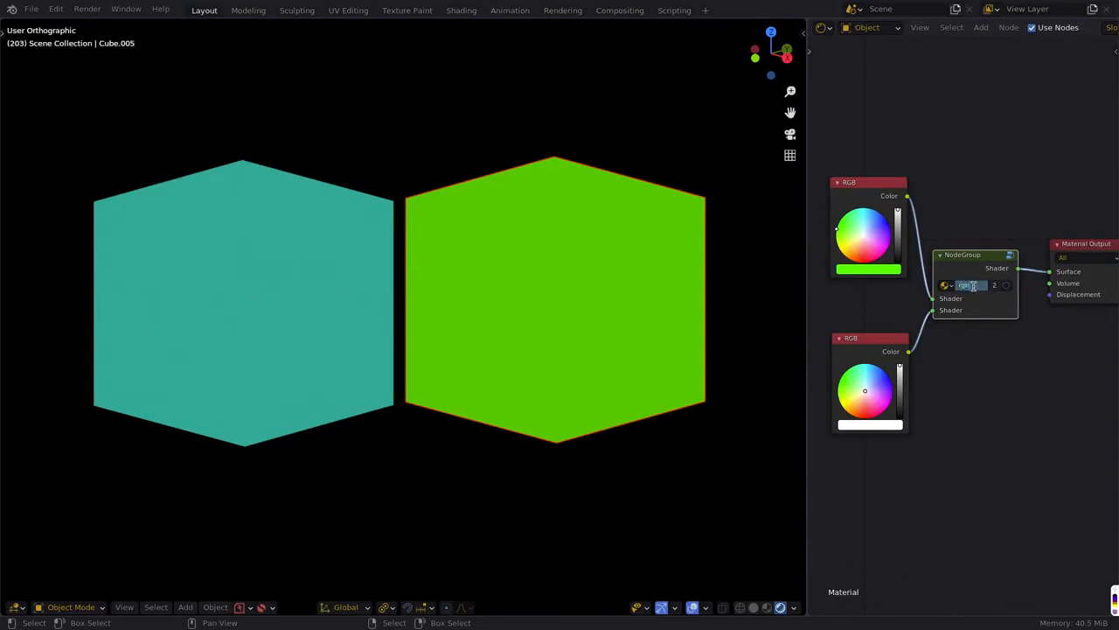
Rename the node group to rgb_fade and step inside it to check the shared value.
text(rgb_fade)
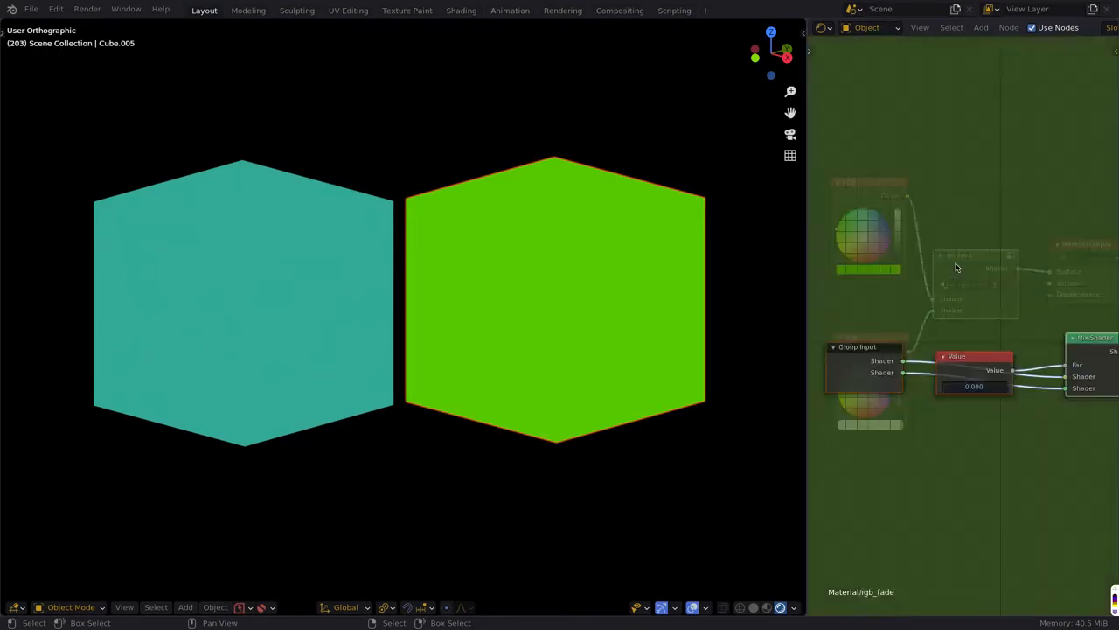
scroll(down, 3)
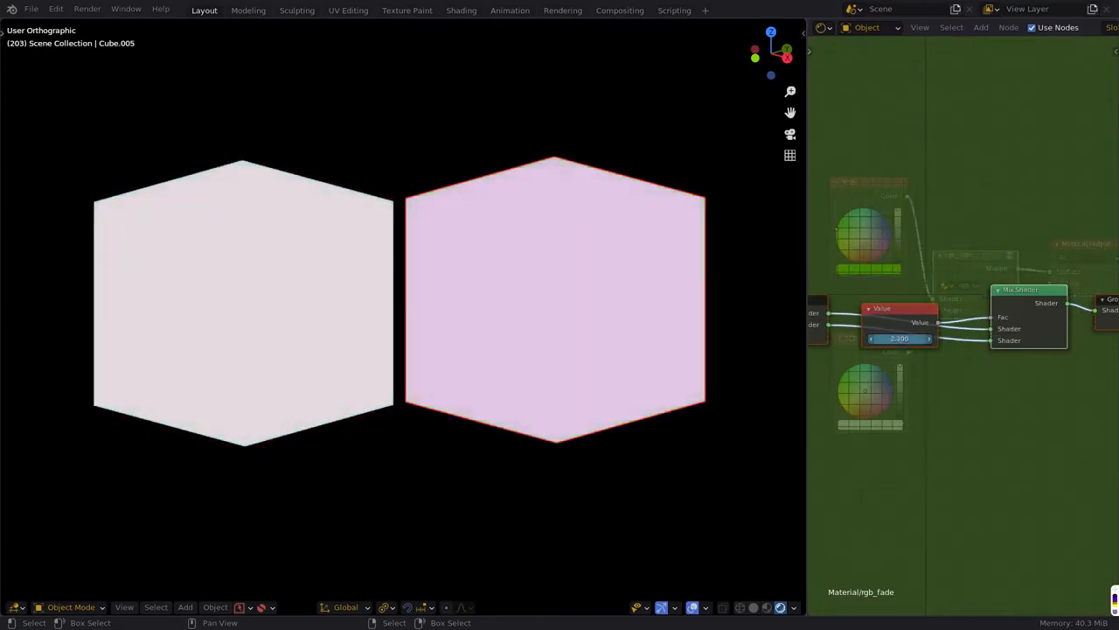
click(898, 339)
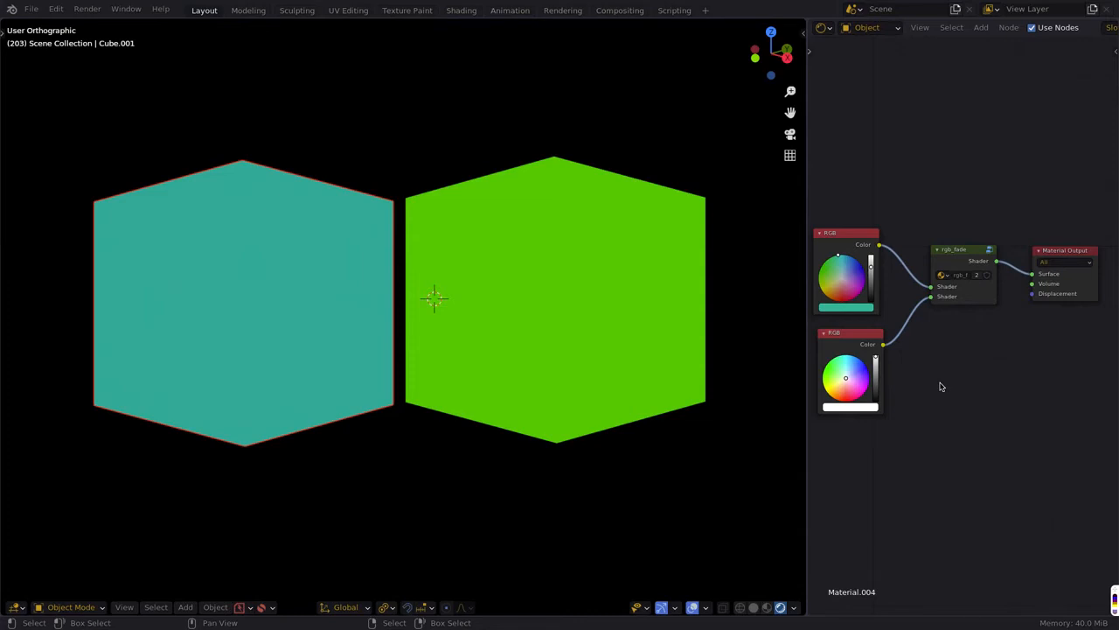
mouse_move(803, 416)
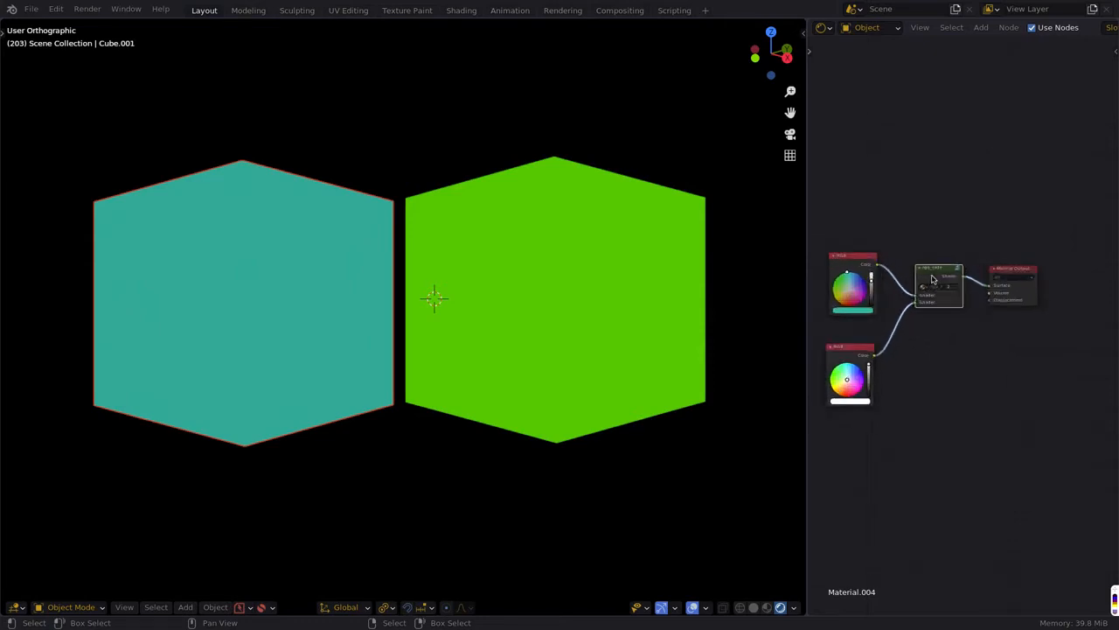
Ungroup the fade nodes via the context menu, regroup them and rename the group rgb_fadu.
right_click(939, 280)
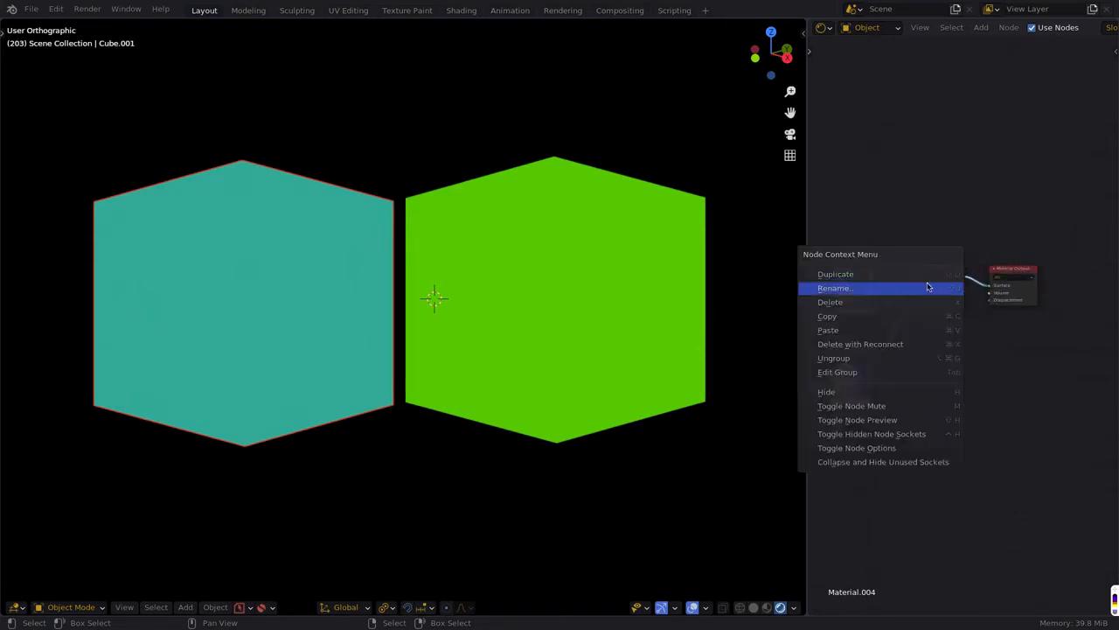
mouse_move(885, 356)
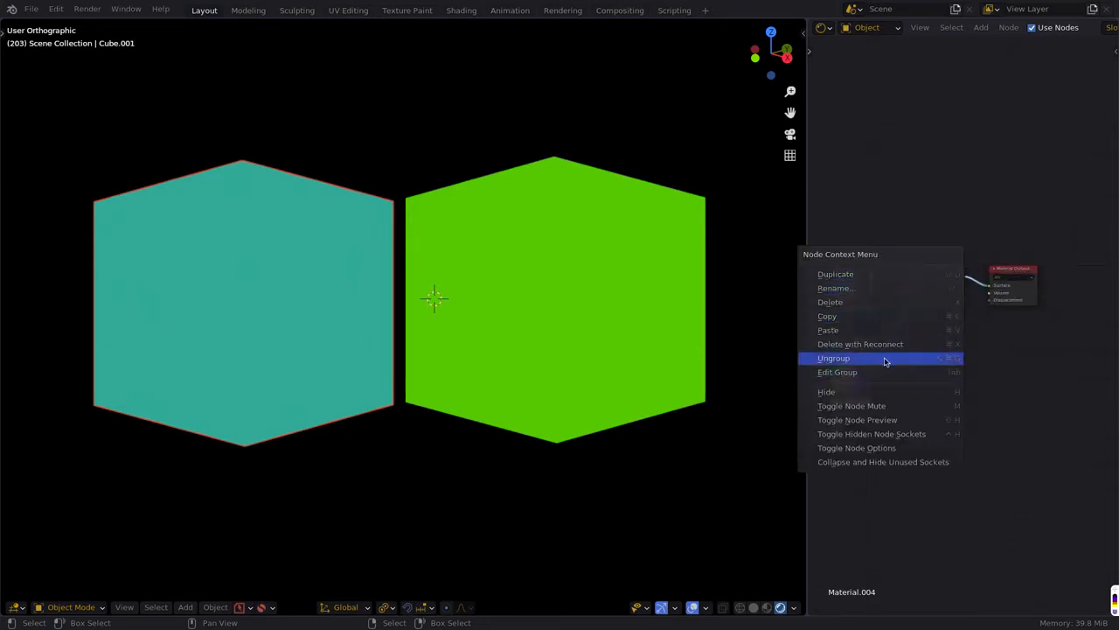
click(832, 357)
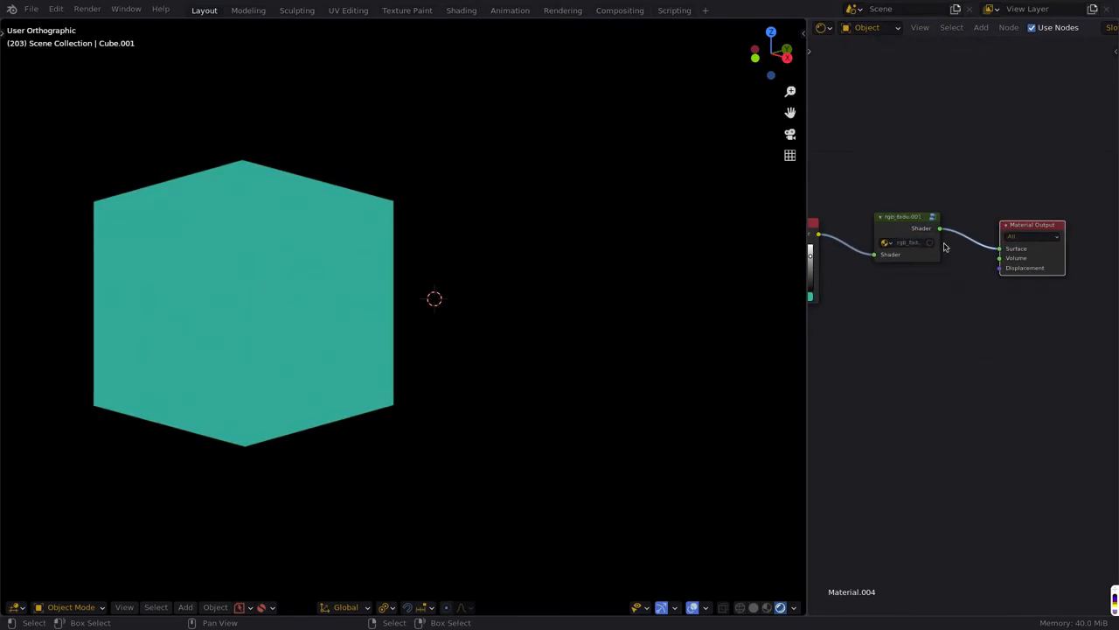
double_click(907, 241)
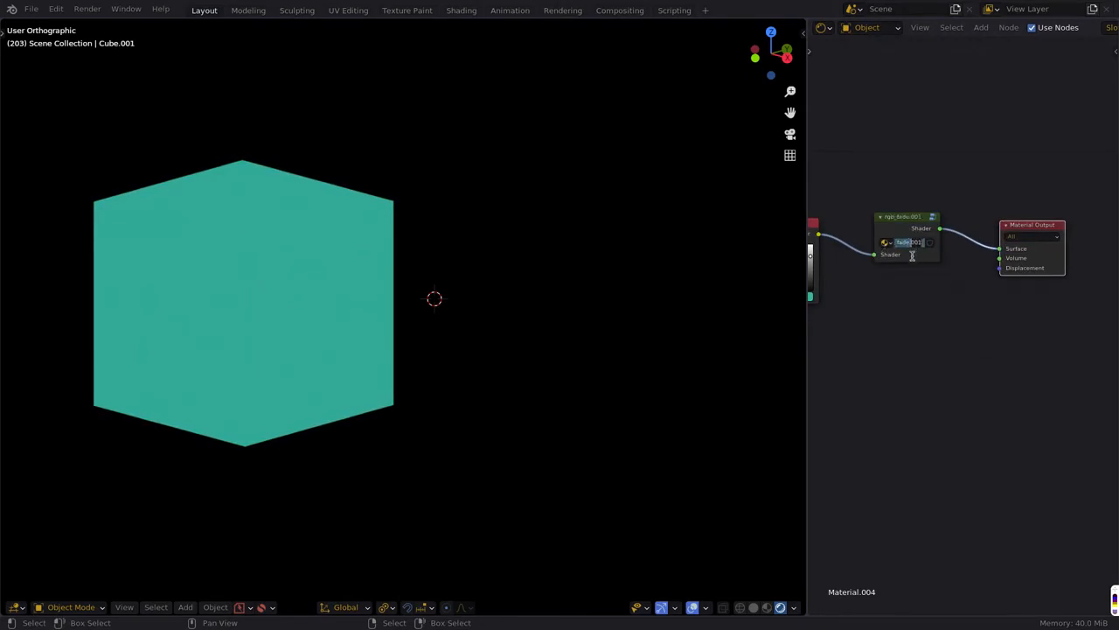
text(rgb_fadu)
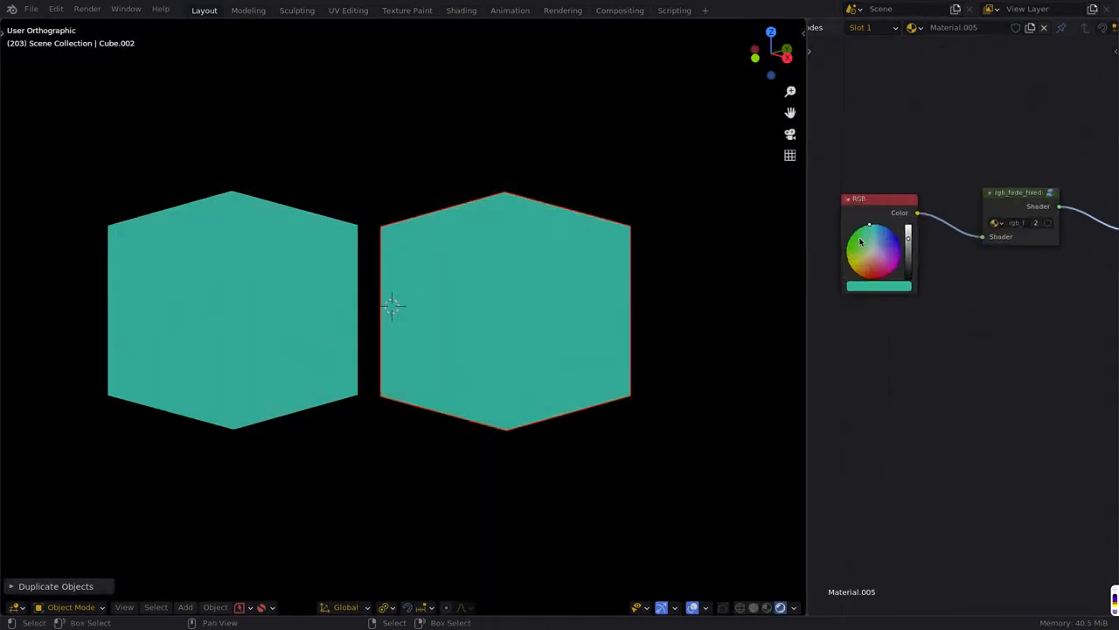
Place the duplicated cube beside the original and start adjusting the shared fade value.
click(898, 263)
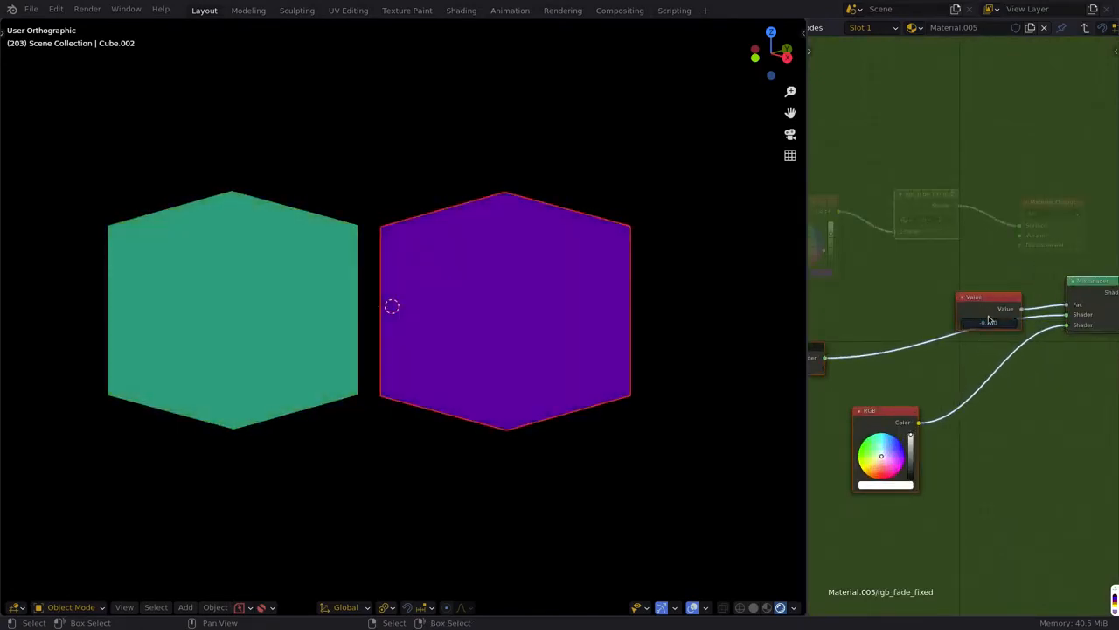
click(990, 321)
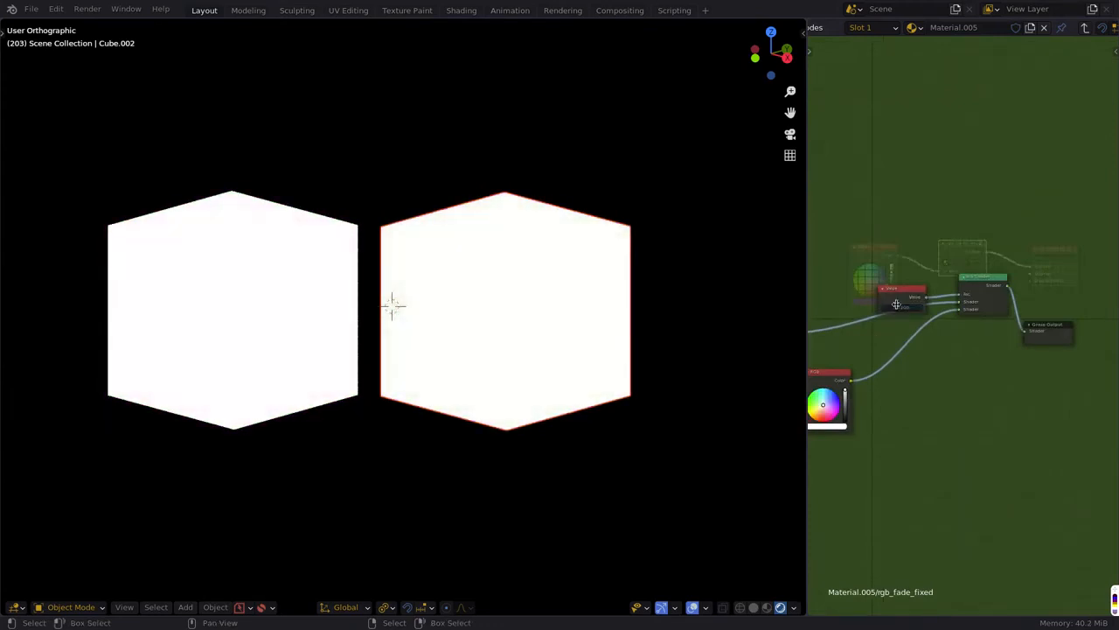
Edit the shared Value node inside rgb_fade_fixed so both cubes' colours shift together, ending at 0.
click(900, 308)
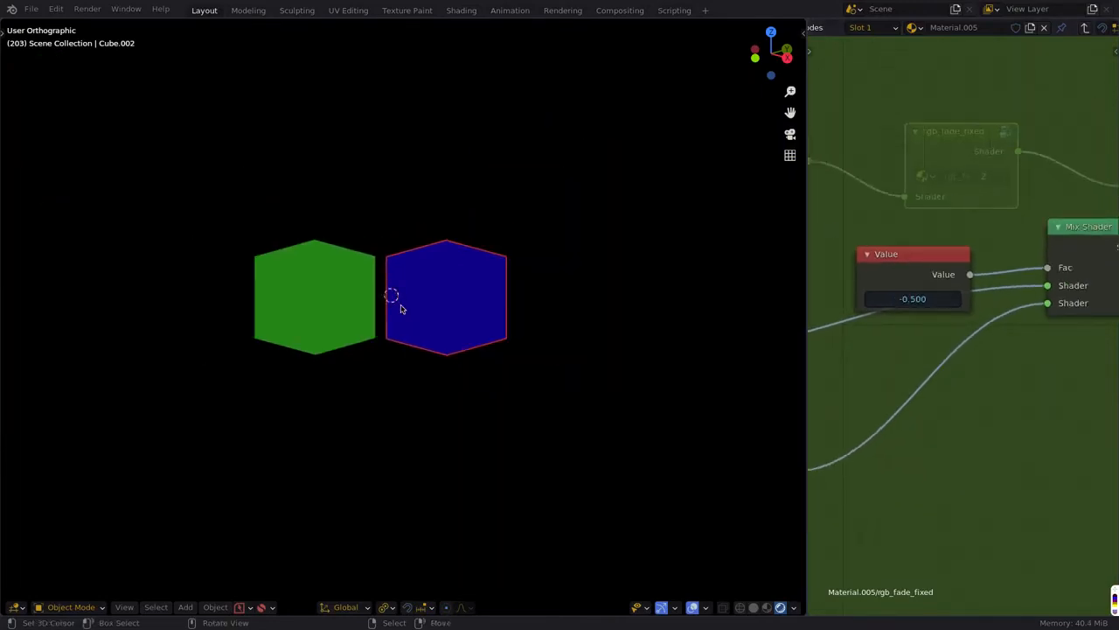
double_click(912, 298)
text(0.000)
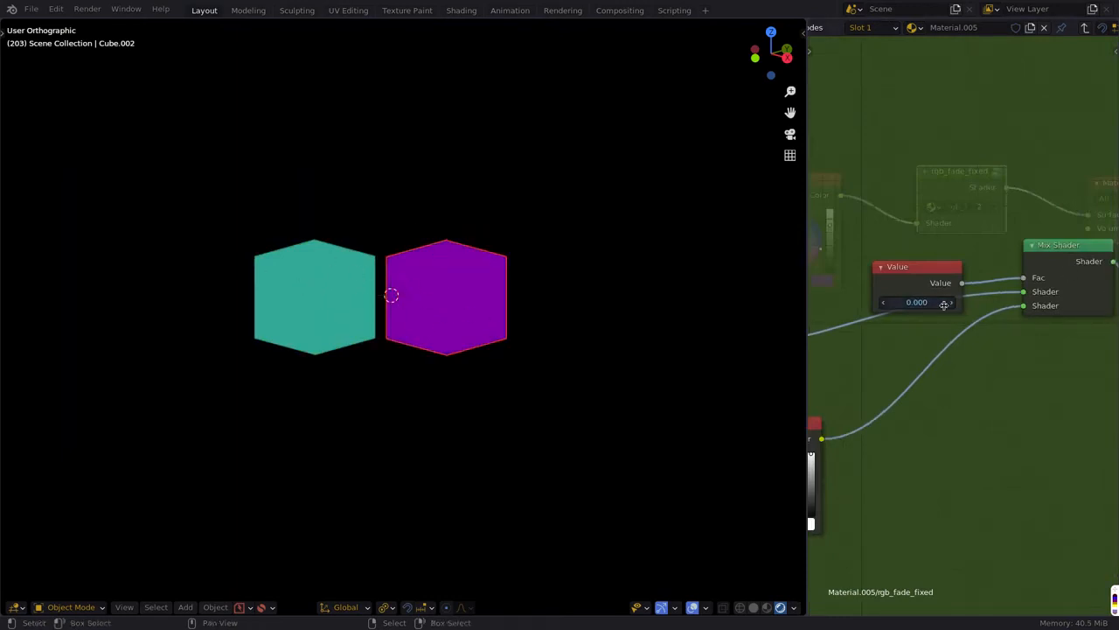
mouse_move(1001, 329)
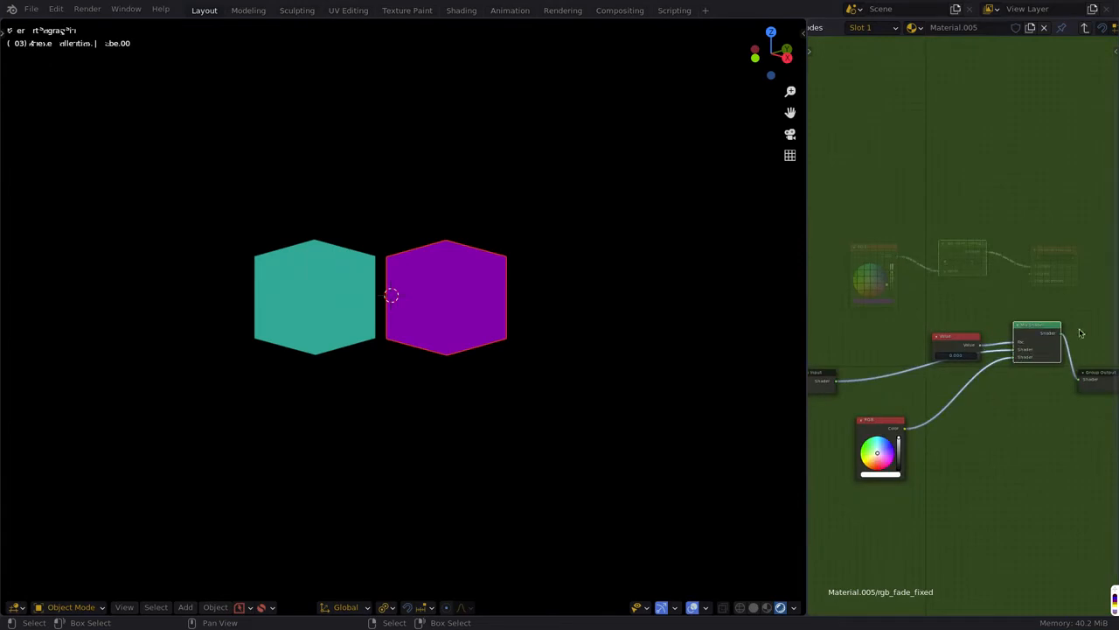
mouse_move(940, 491)
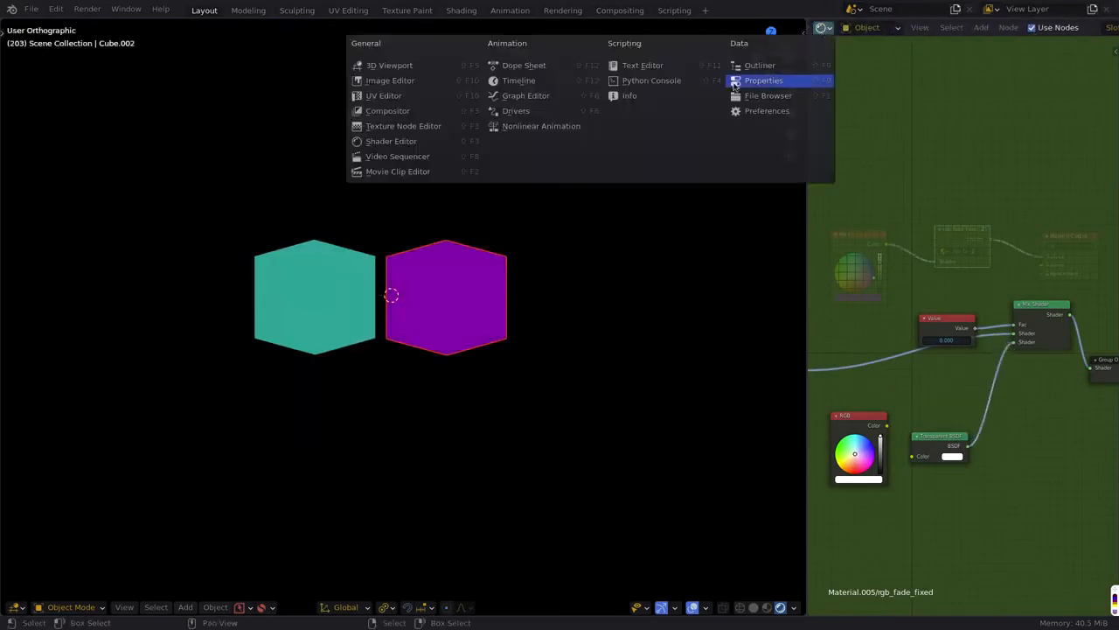
Switch the right-hand area to Properties and view the cube's Material settings.
click(762, 81)
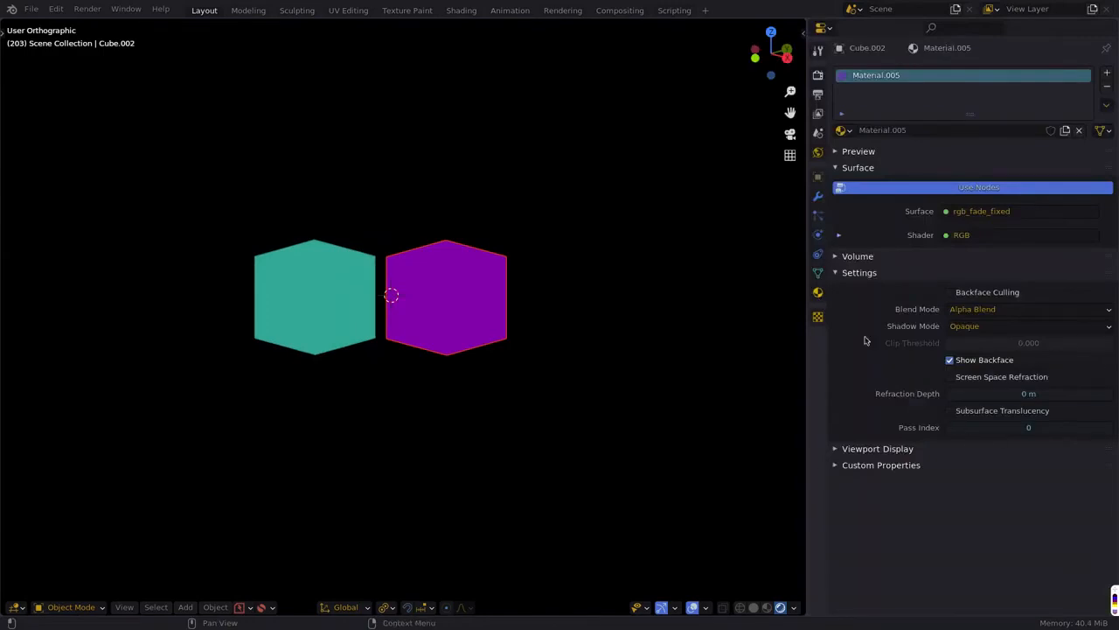
click(1028, 307)
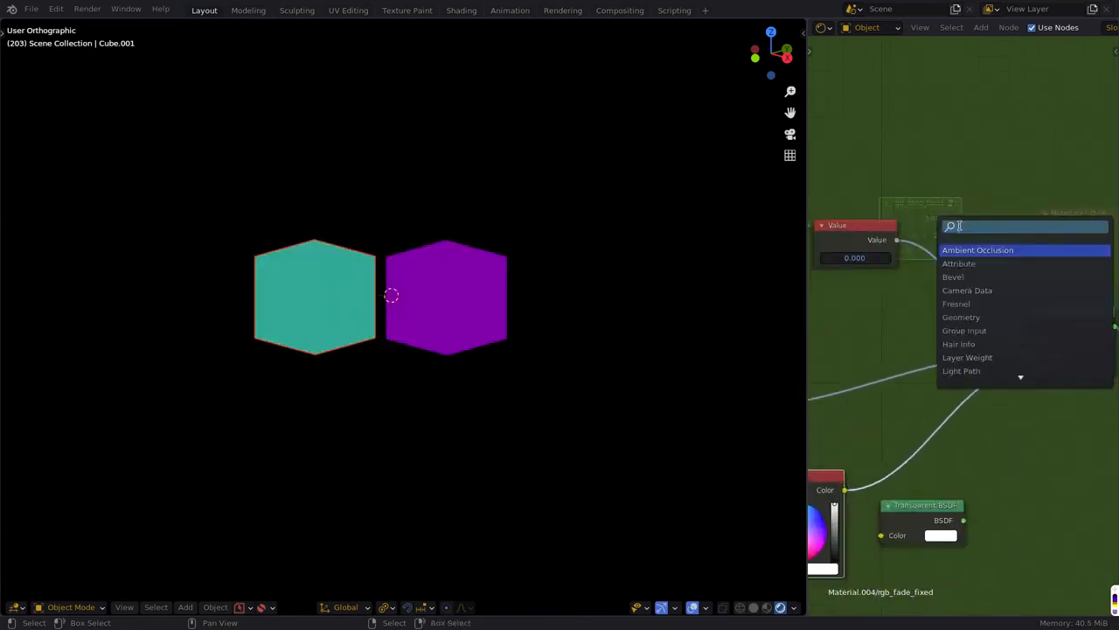
Add a Math node beside the Value node in the shared group and adjust its options.
text(math)
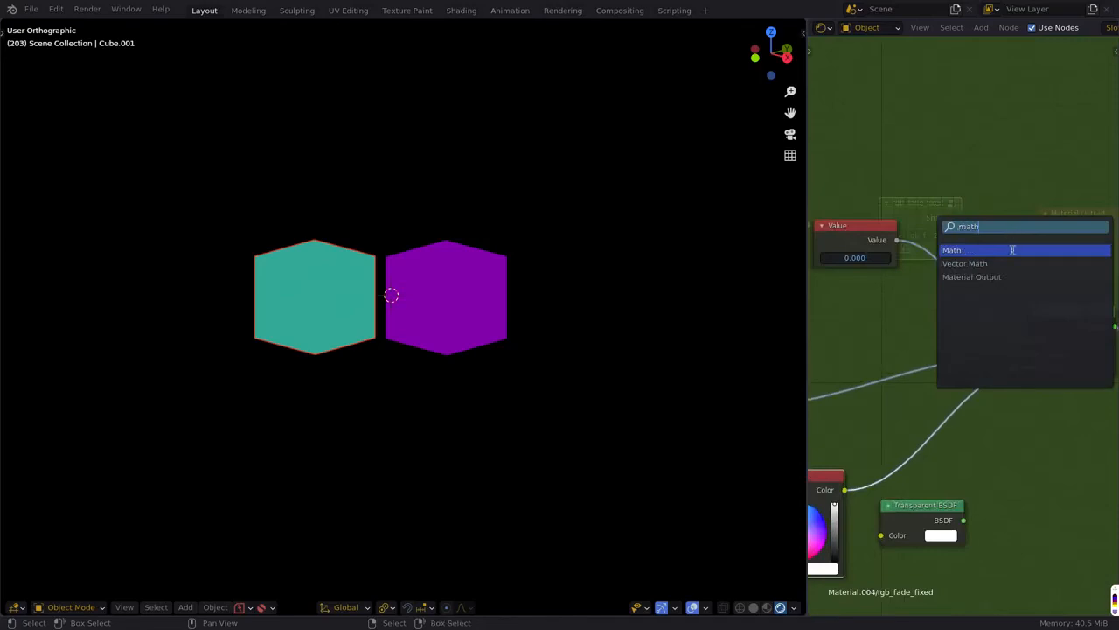
click(952, 250)
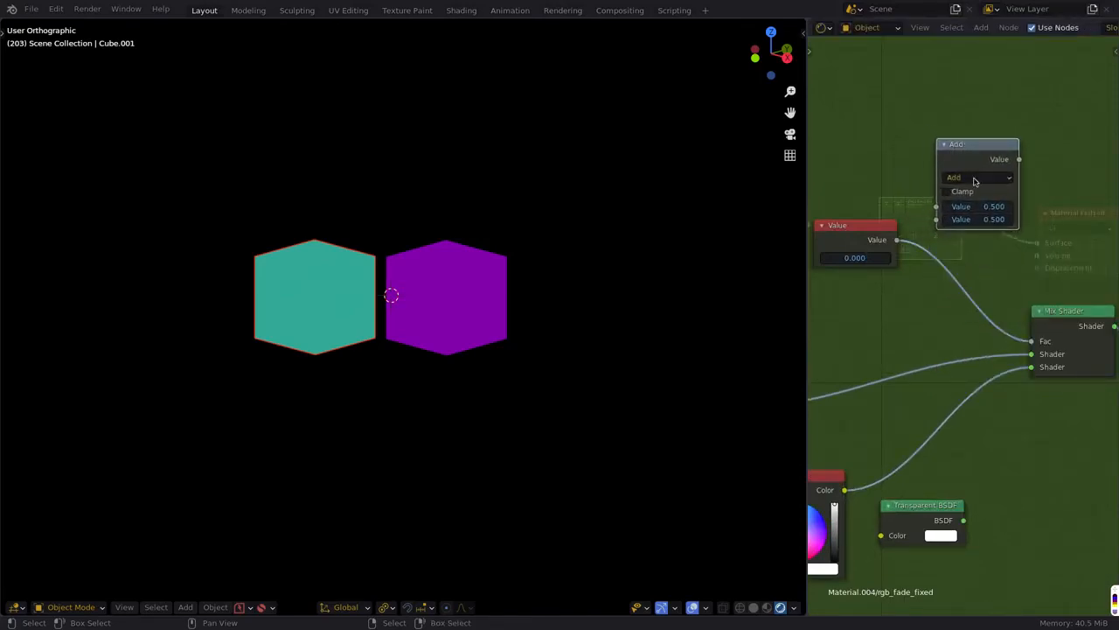
click(978, 220)
text(0.000)
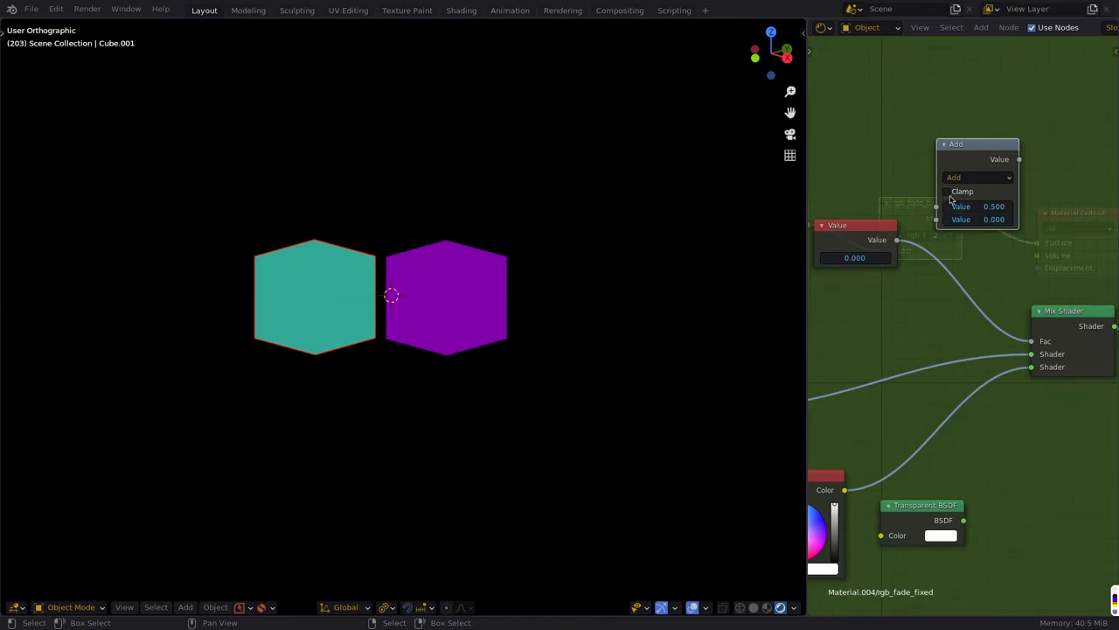
click(946, 190)
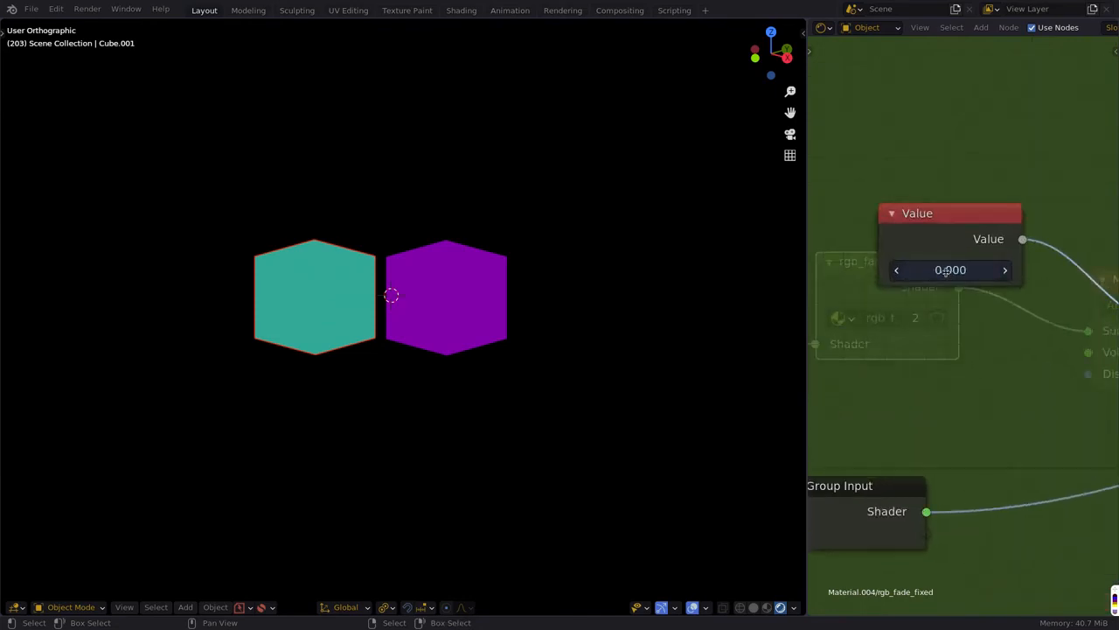
Set the group's Value field to the expression frame/250, giving about 0.304.
double_click(952, 270)
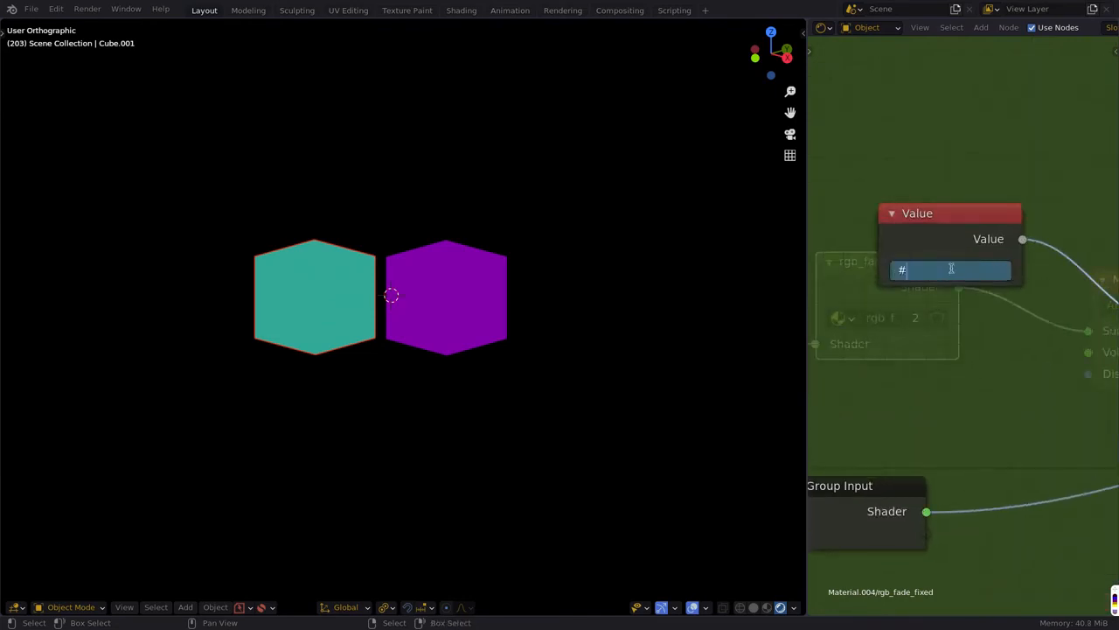
text(frame/2)
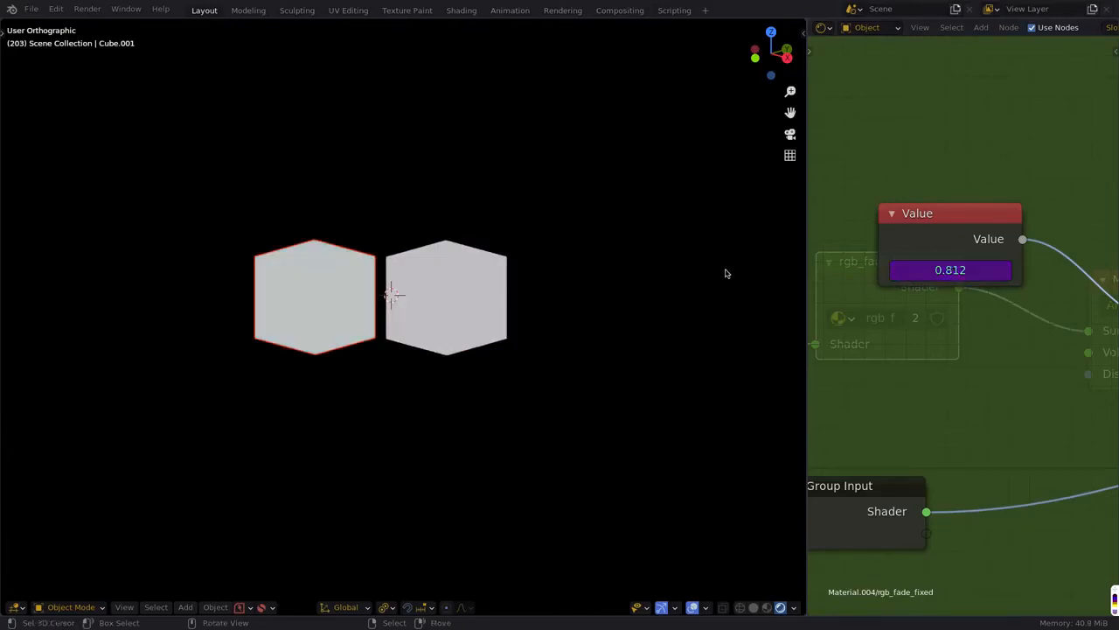
key(space)
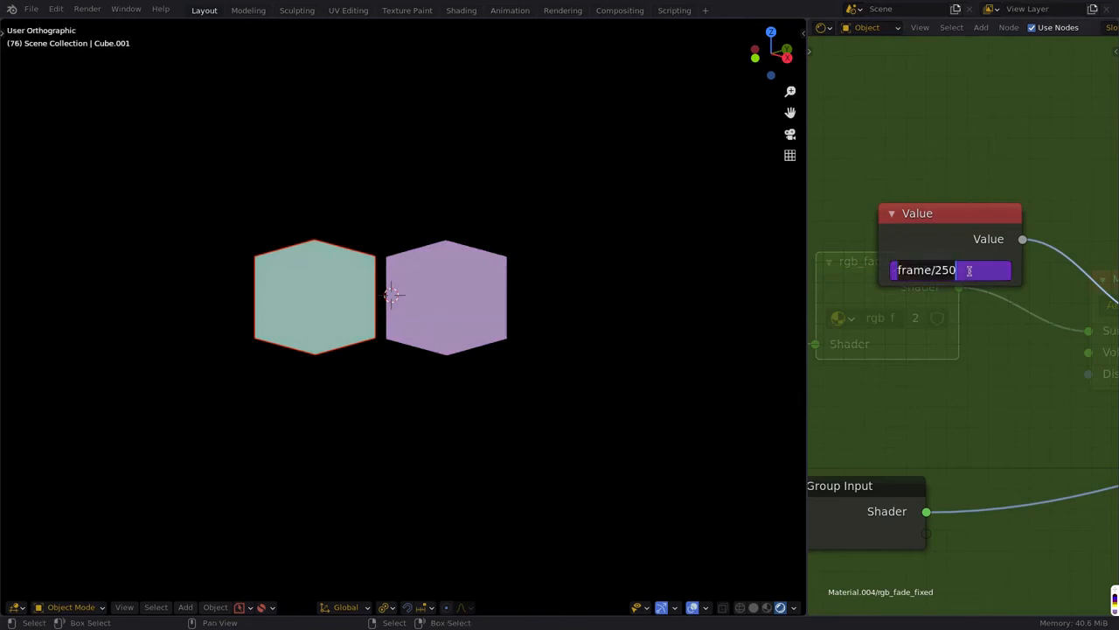
key(Return)
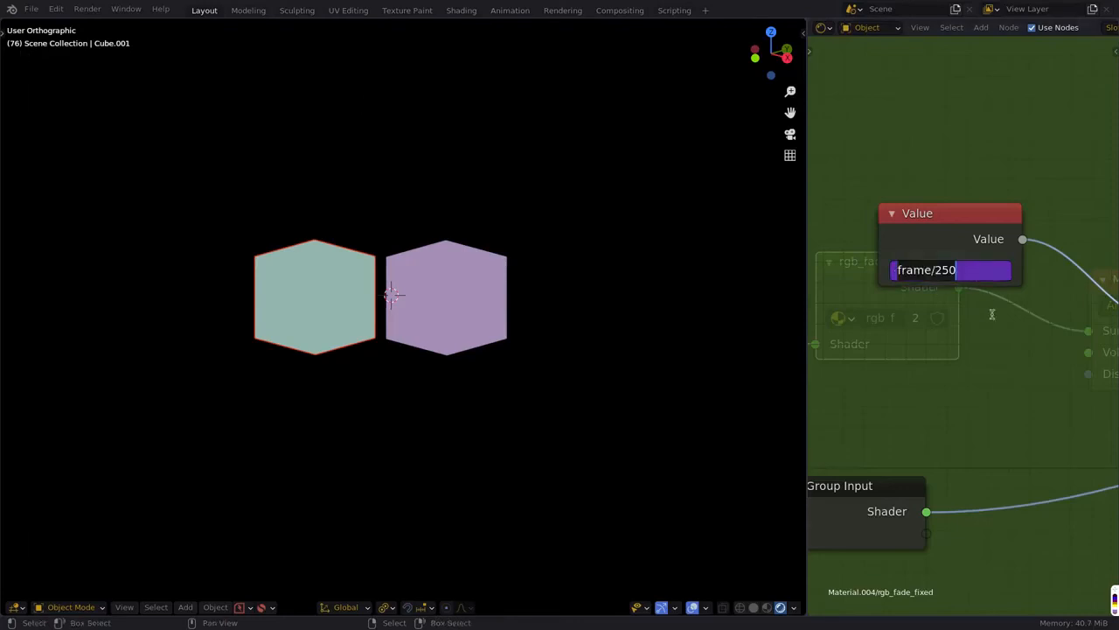
key(Return)
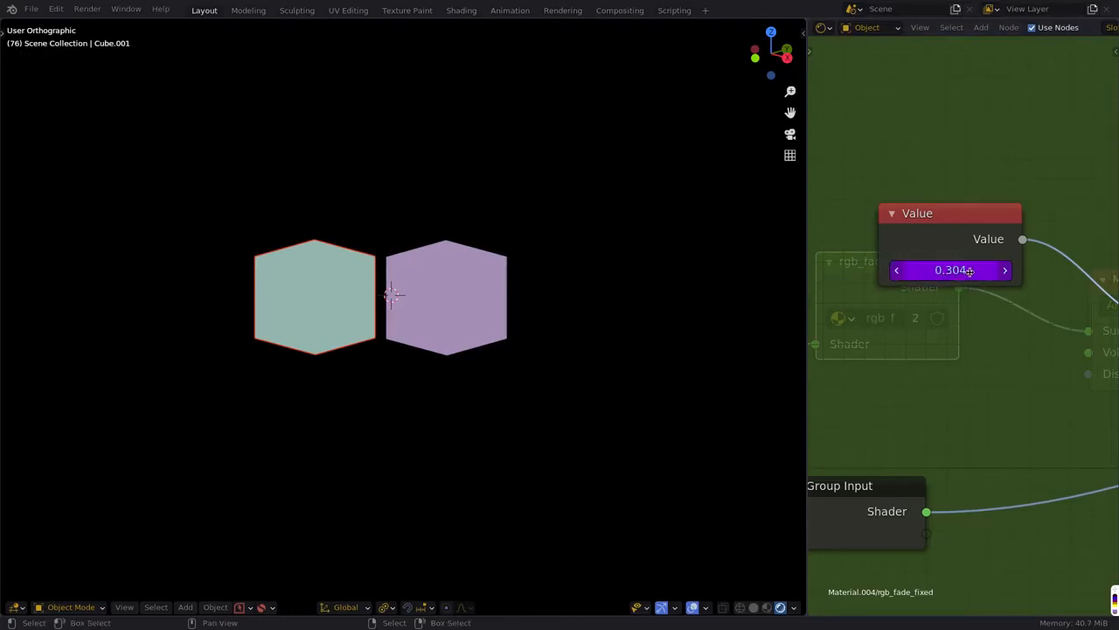
text(frame/250)
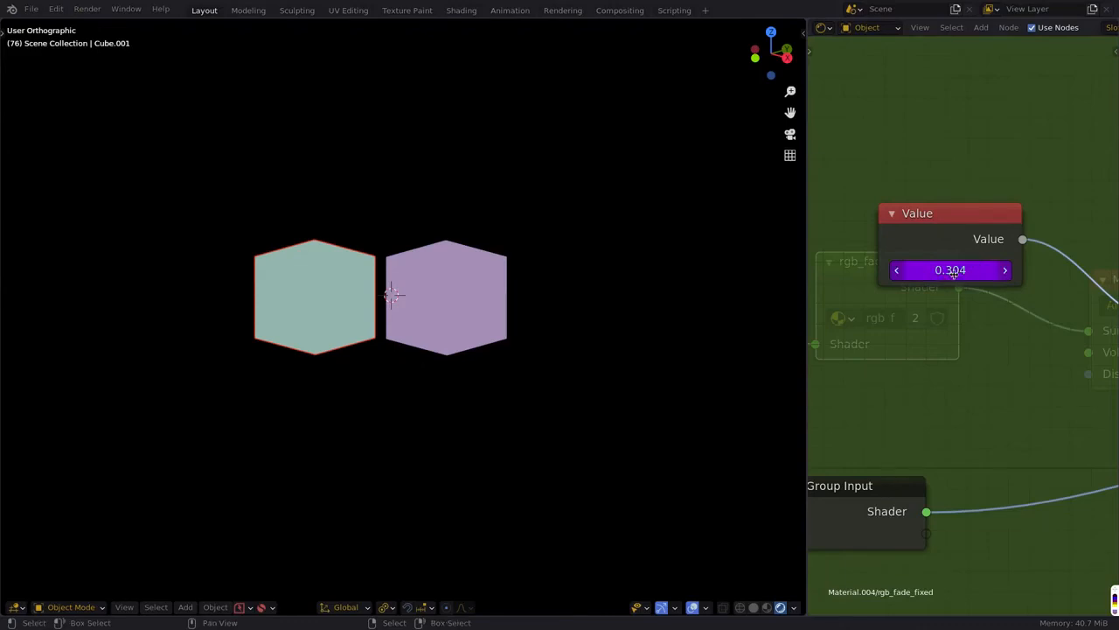
mouse_move(951, 269)
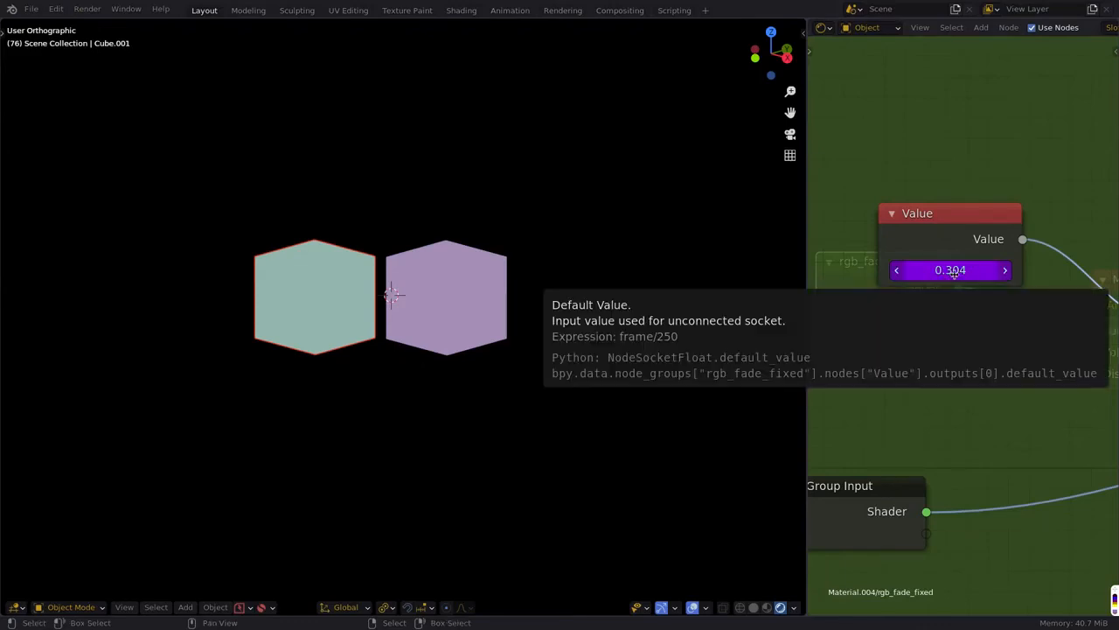
mouse_move(591, 301)
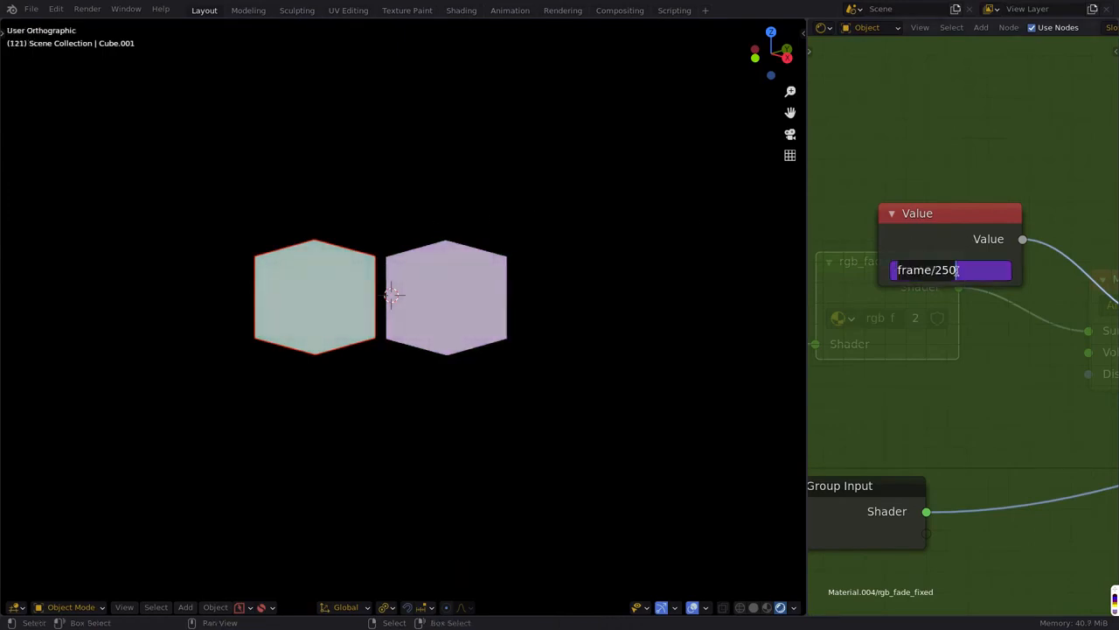
Wrap the Value expression as sin(frame/25) so the fade oscillates with the frame.
key(Return)
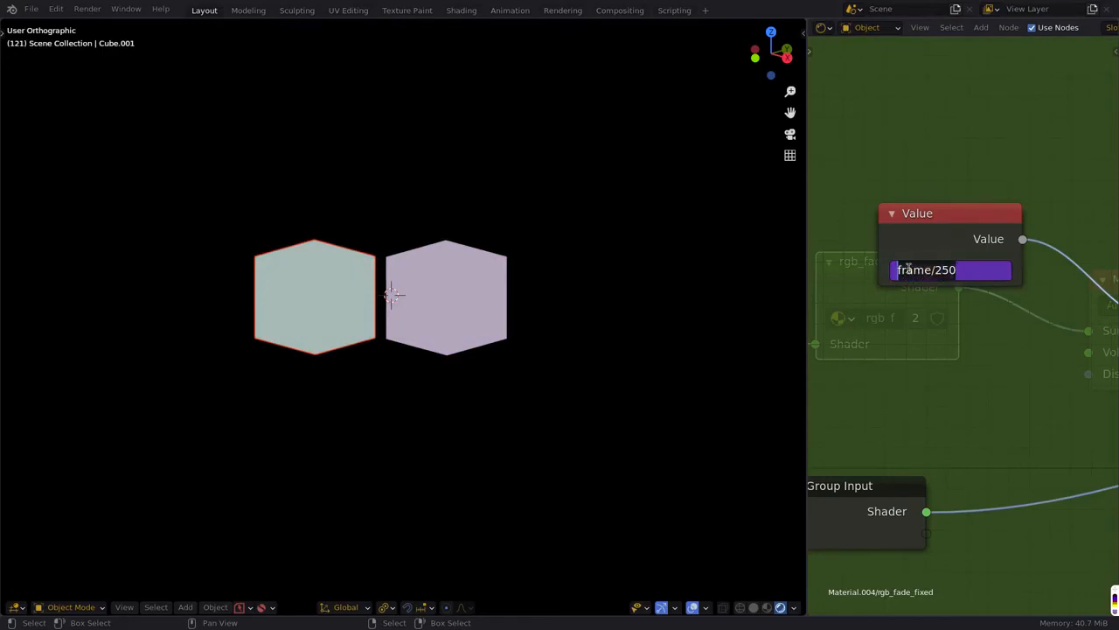
click(951, 269)
text(siN()
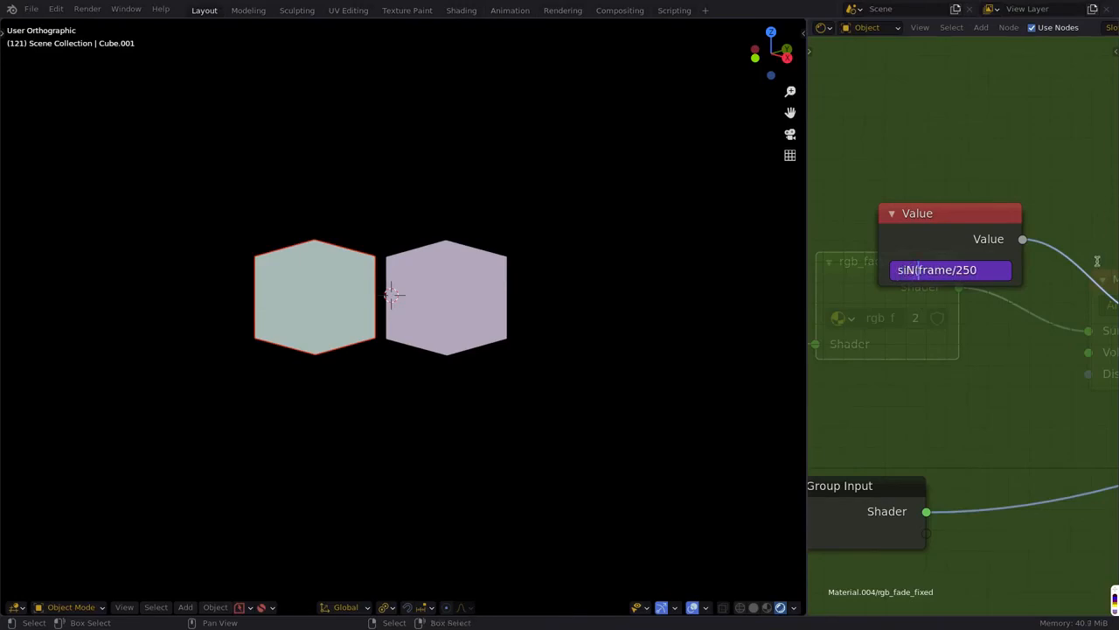
text(sin(frame/250)
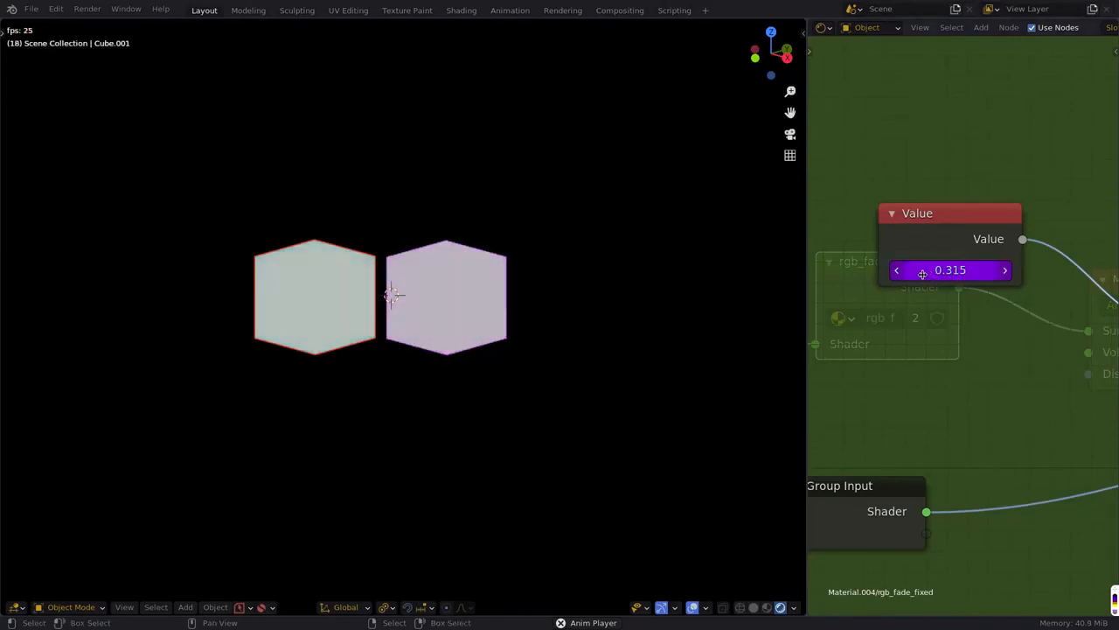
text(sin(frame/25))
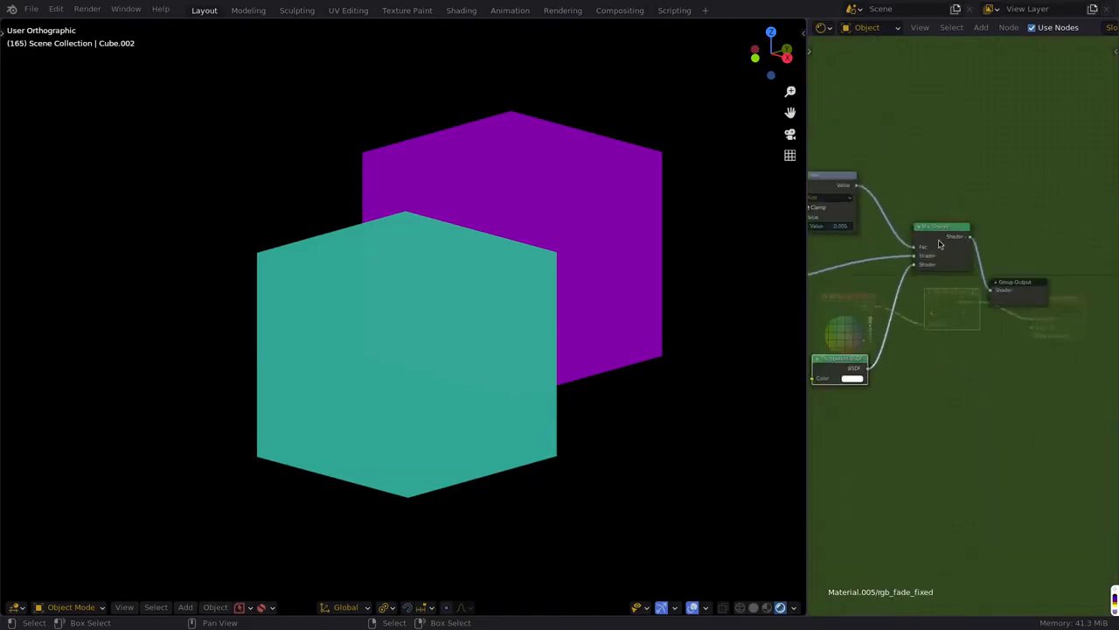
Add the shared variable Value node to the second cube's material.
click(980, 27)
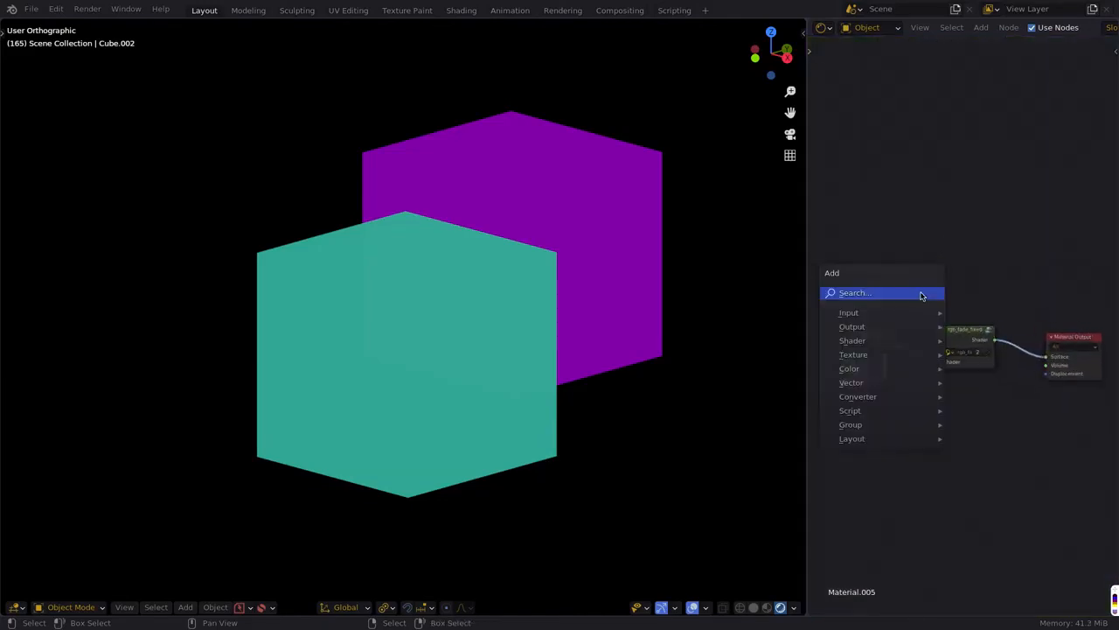
text(Value)
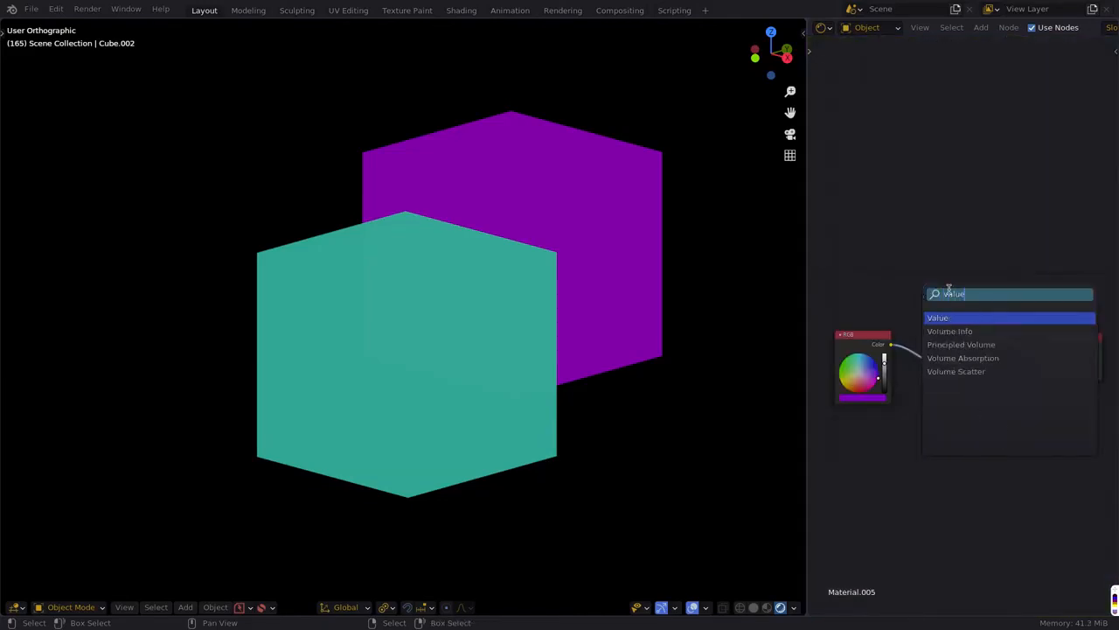
click(938, 317)
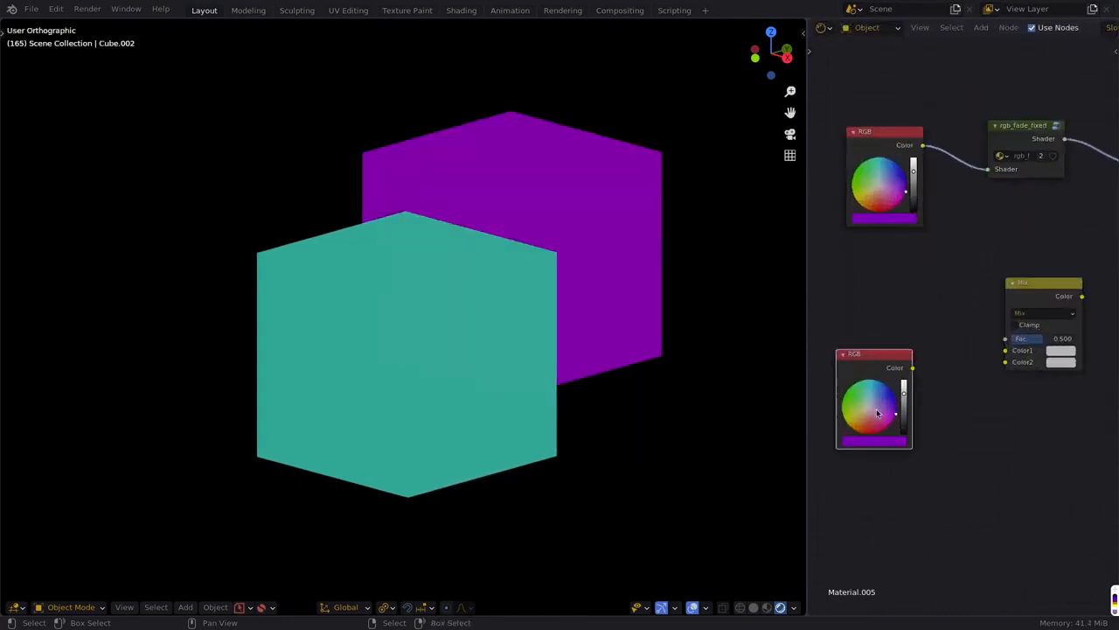
Wire the Value output into the Mix node's Fac and the RGB colours into its inputs.
drag(913, 368, 1007, 360)
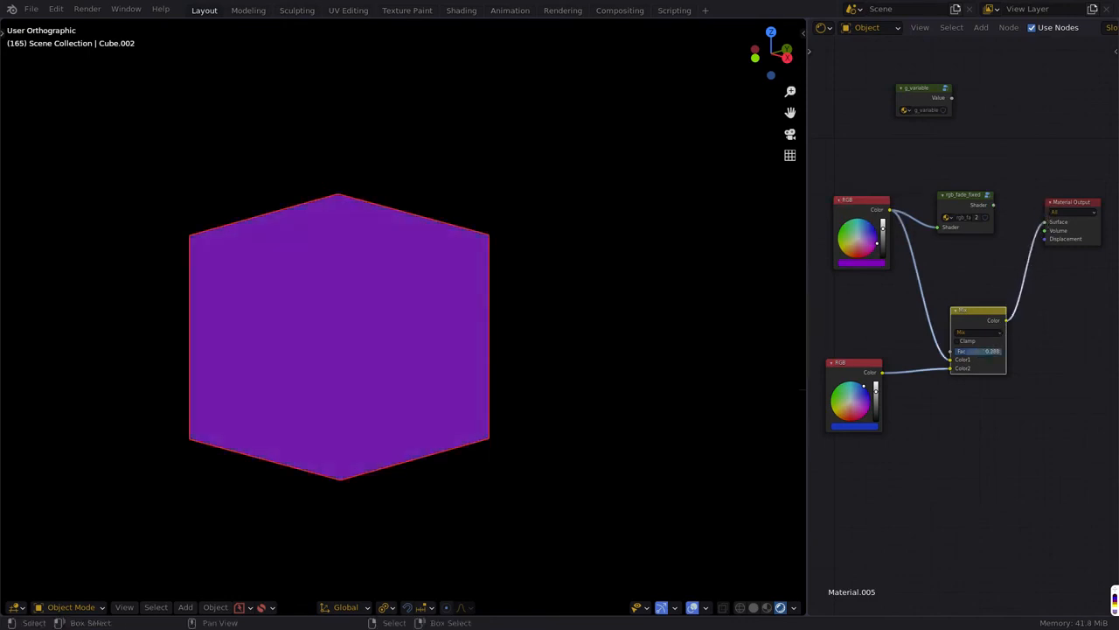
drag(970, 350, 997, 349)
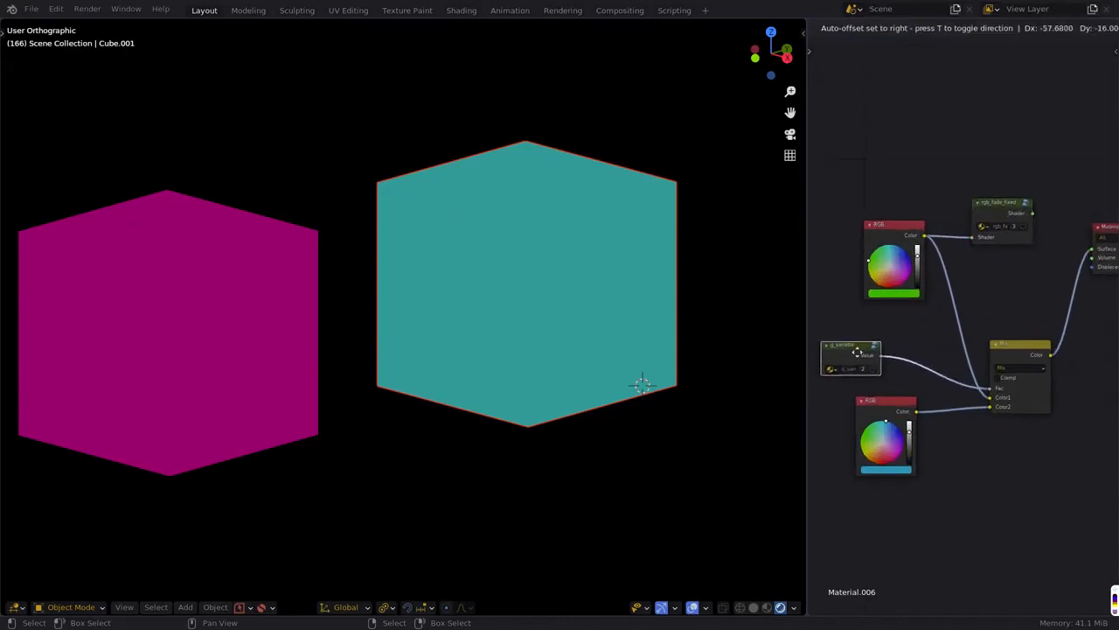
drag(850, 353, 909, 353)
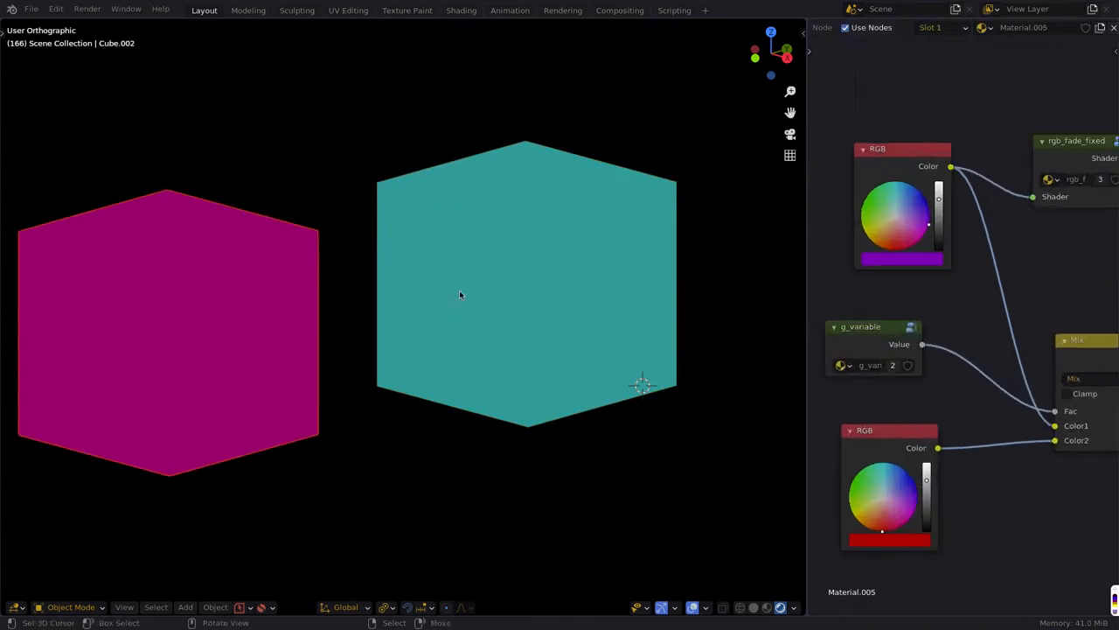
mouse_move(494, 271)
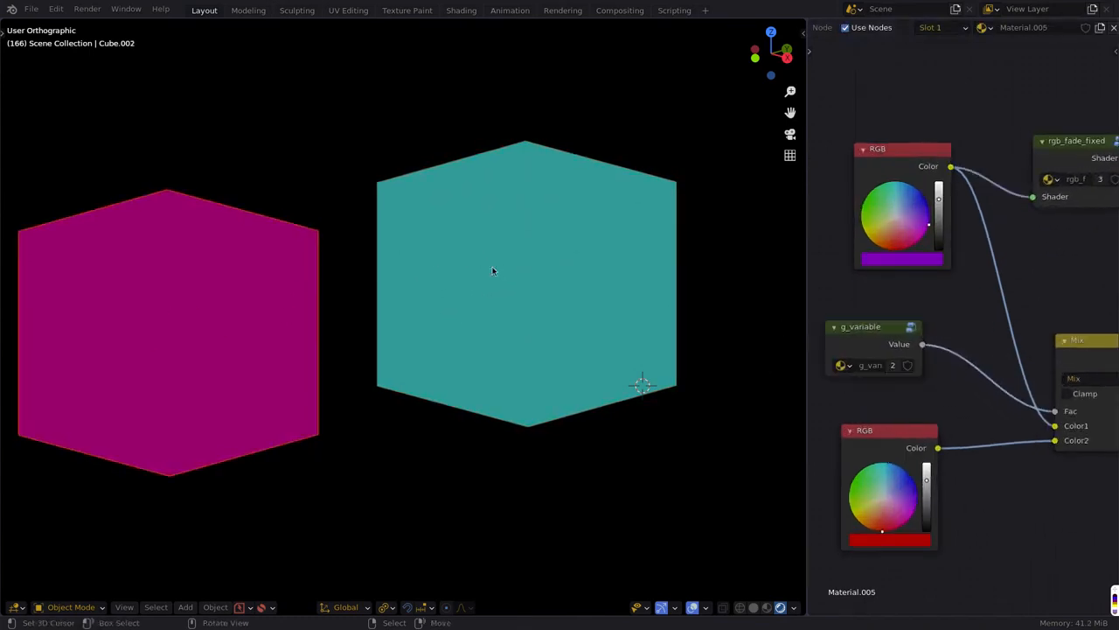